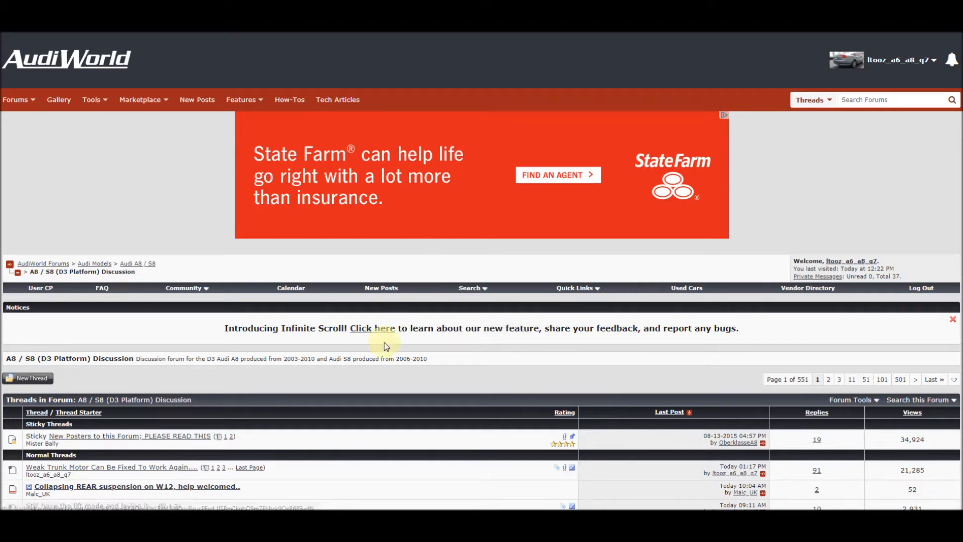
pyautogui.moveTo(585, 321)
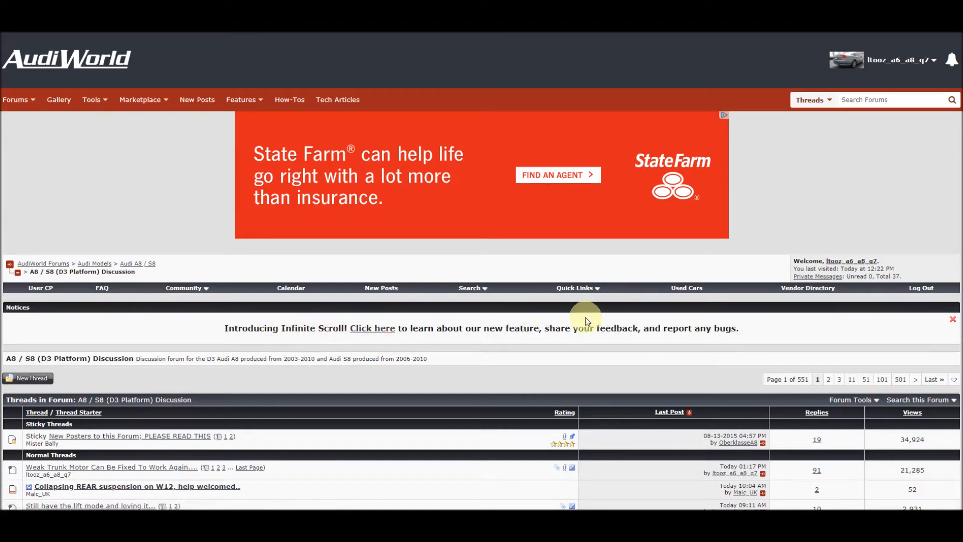
pyautogui.moveTo(856, 400)
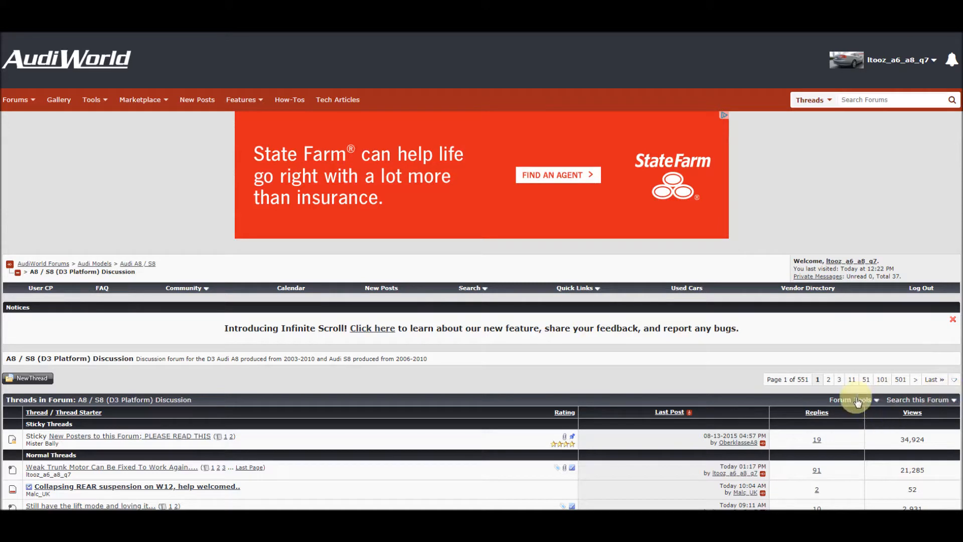
pyautogui.moveTo(918, 400)
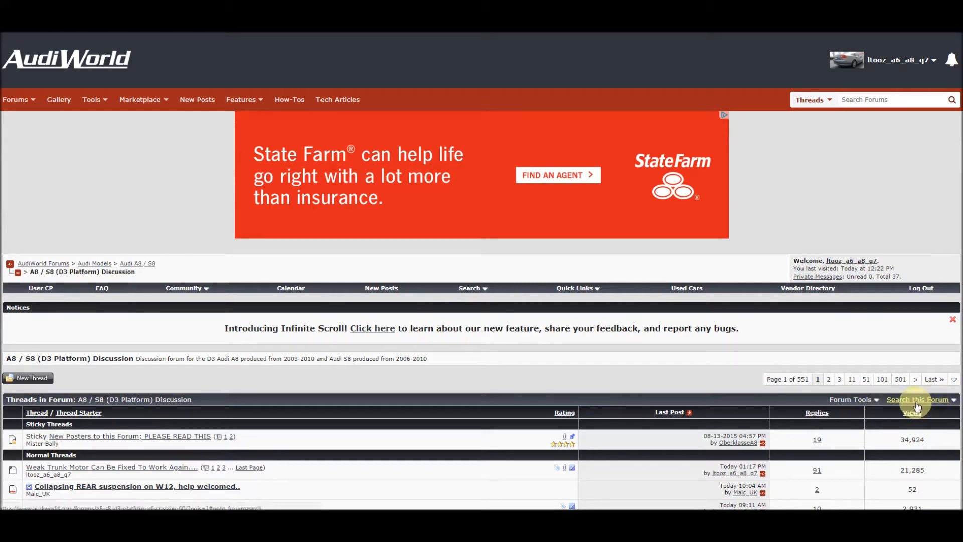
# Step: Open Advanced Search from the A8 / S8 (D3 Platform) forum's Search this Forum menu
pyautogui.click(919, 400)
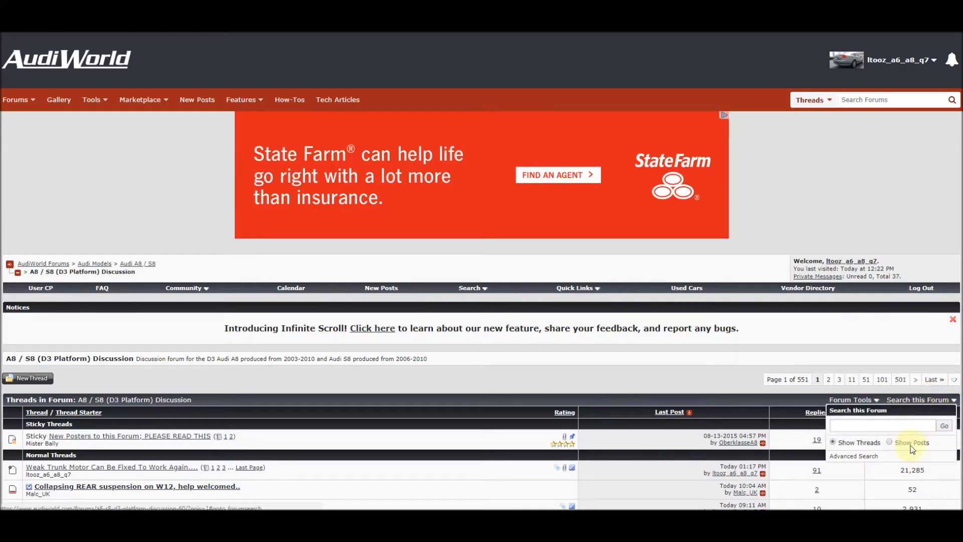
pyautogui.click(853, 456)
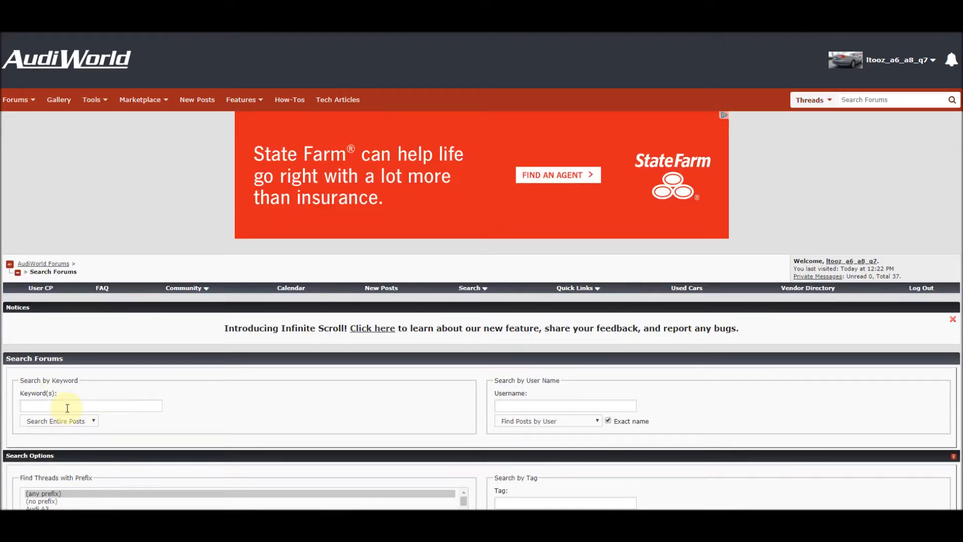
# Step: Enter 'valve block' in the Keyword(s) field of the search form
pyautogui.click(91, 405)
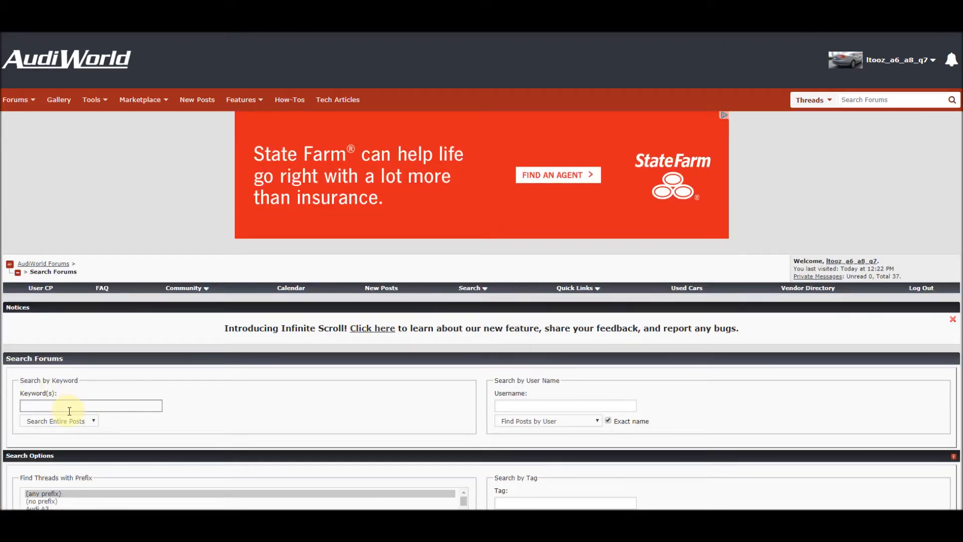
pyautogui.click(91, 406)
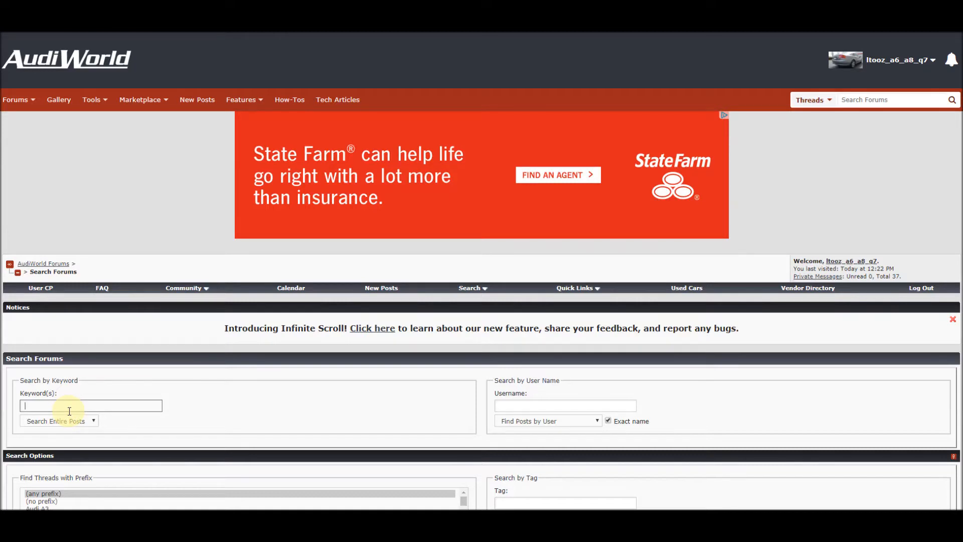
pyautogui.write('valve block')
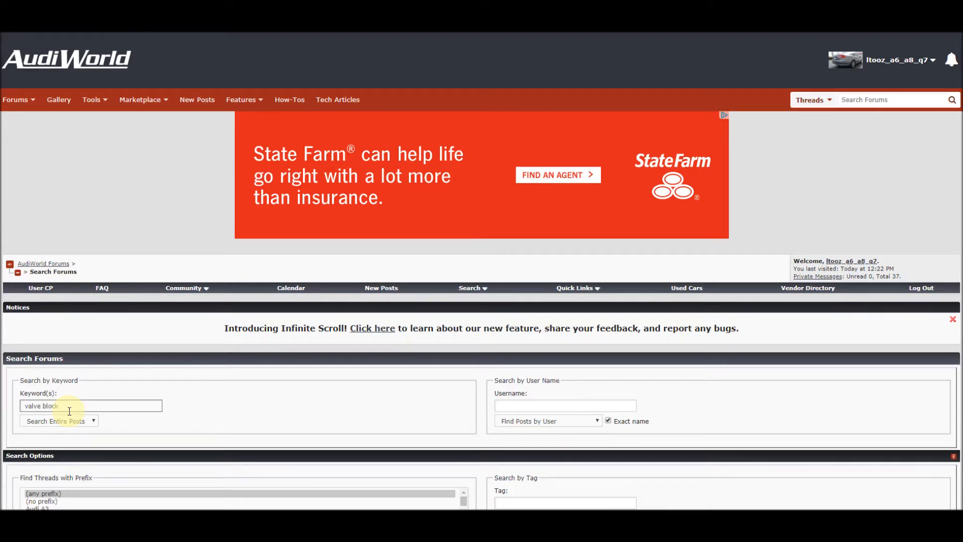
pyautogui.moveTo(63, 205)
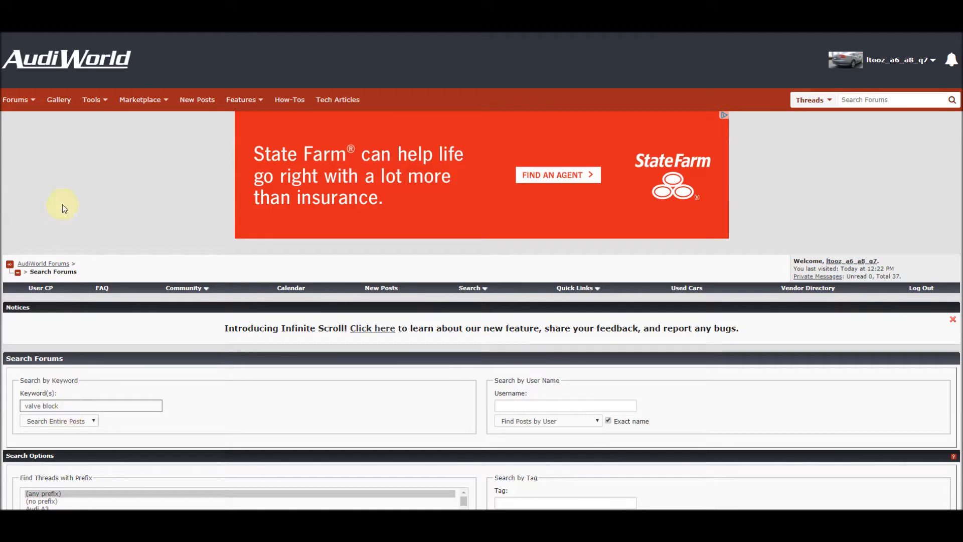
pyautogui.moveTo(453, 373)
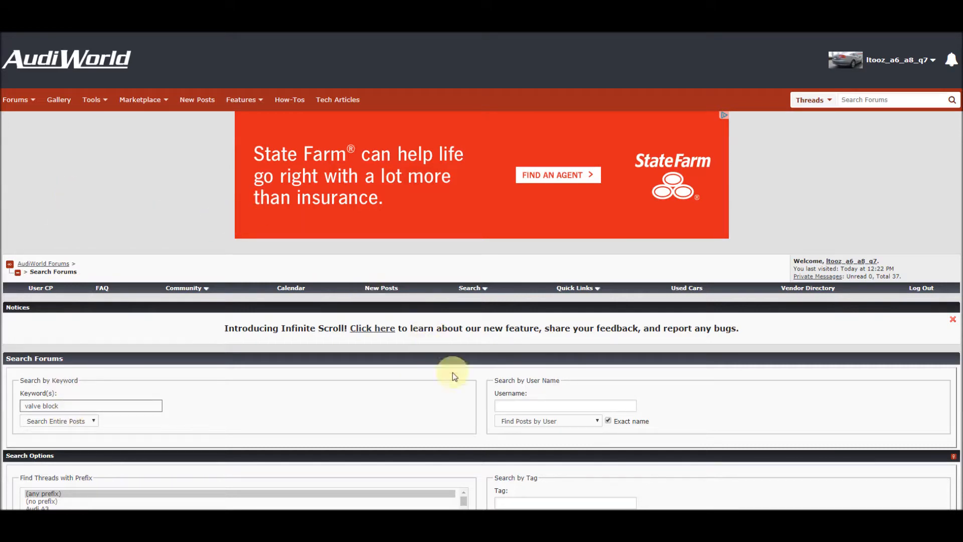
pyautogui.scroll(-3)
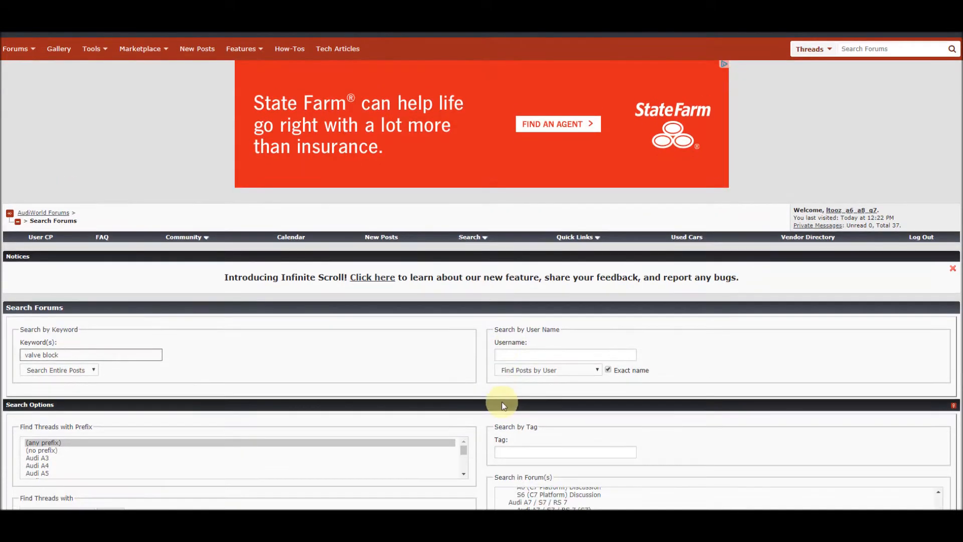
pyautogui.scroll(-3)
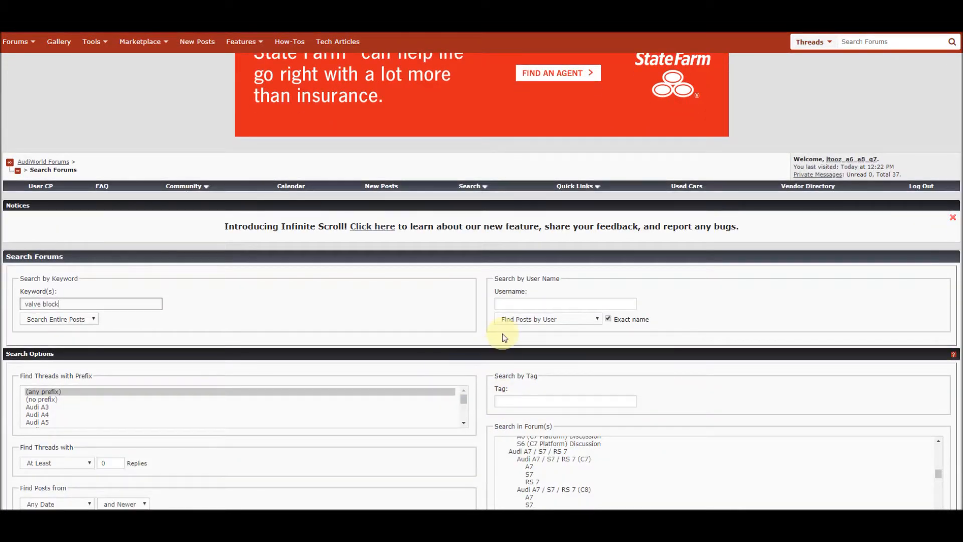
pyautogui.click(563, 303)
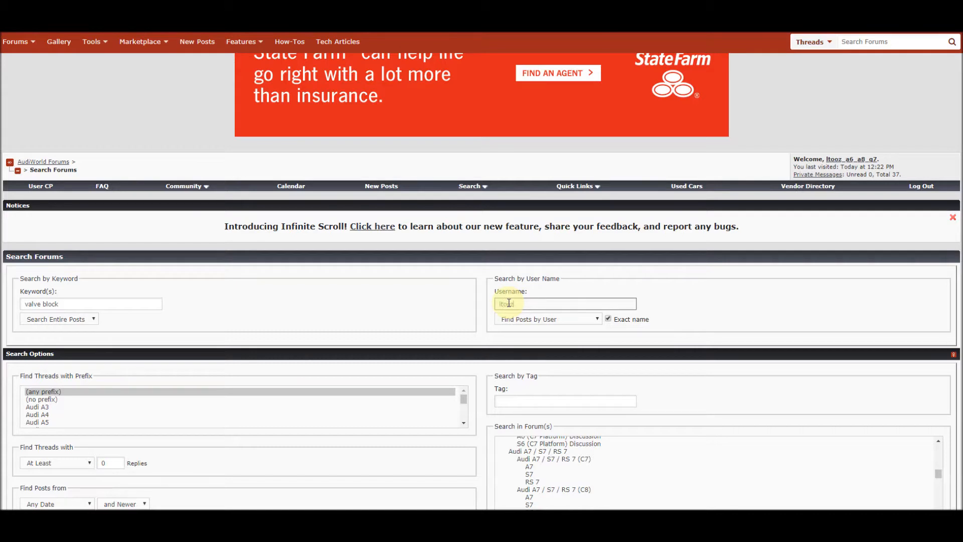
pyautogui.write('ltooz_a6_a8_q7')
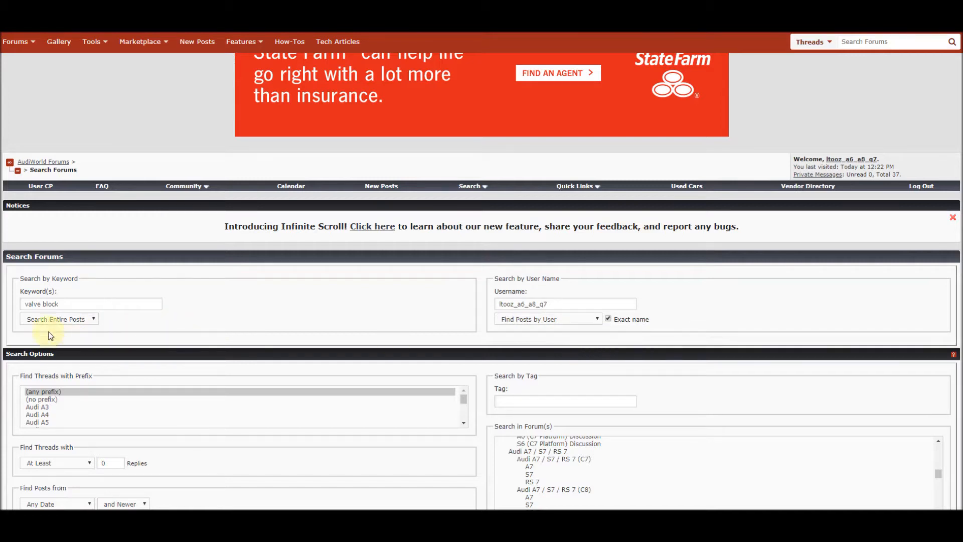
pyautogui.moveTo(93, 323)
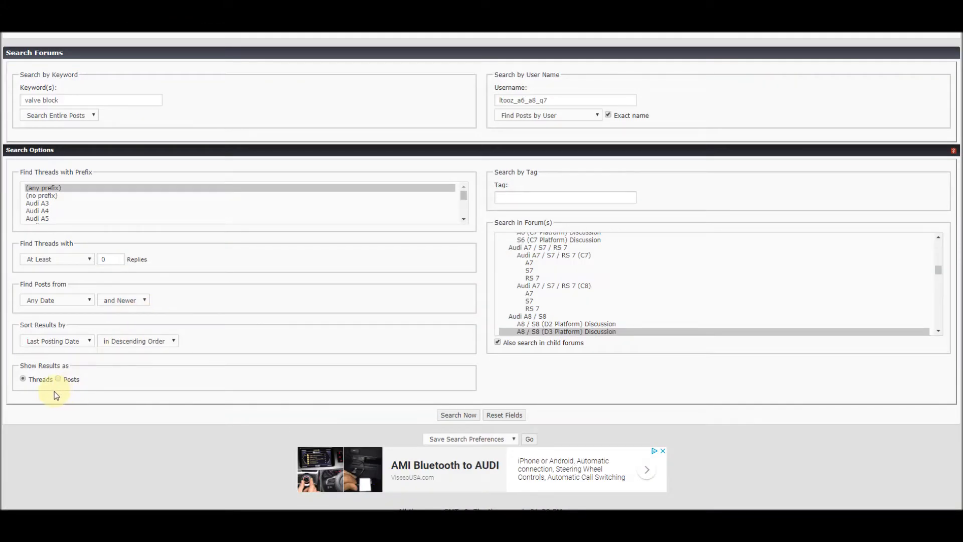
pyautogui.moveTo(60, 380)
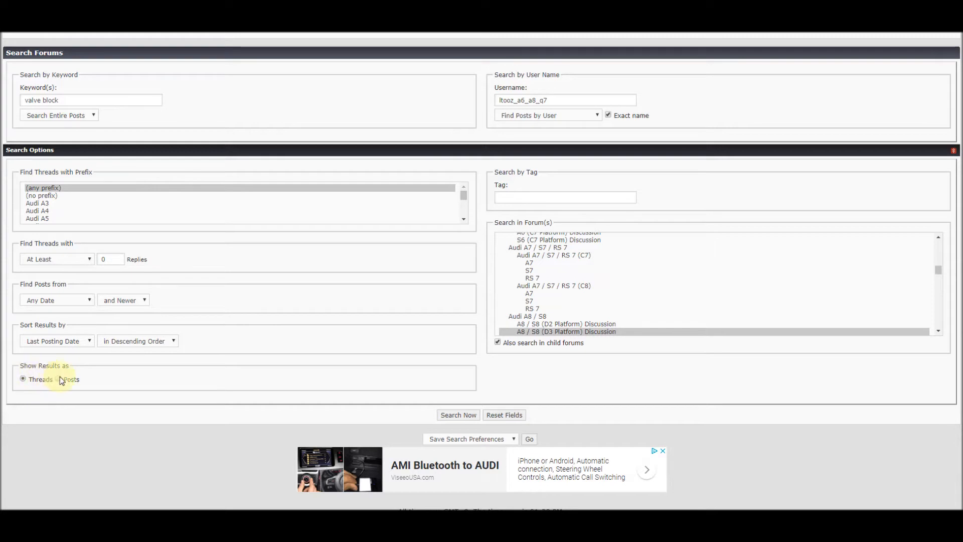
# Step: Show results as Posts, searching the A8 / S8 (D3 Platform) Discussion forum
pyautogui.scroll(3)
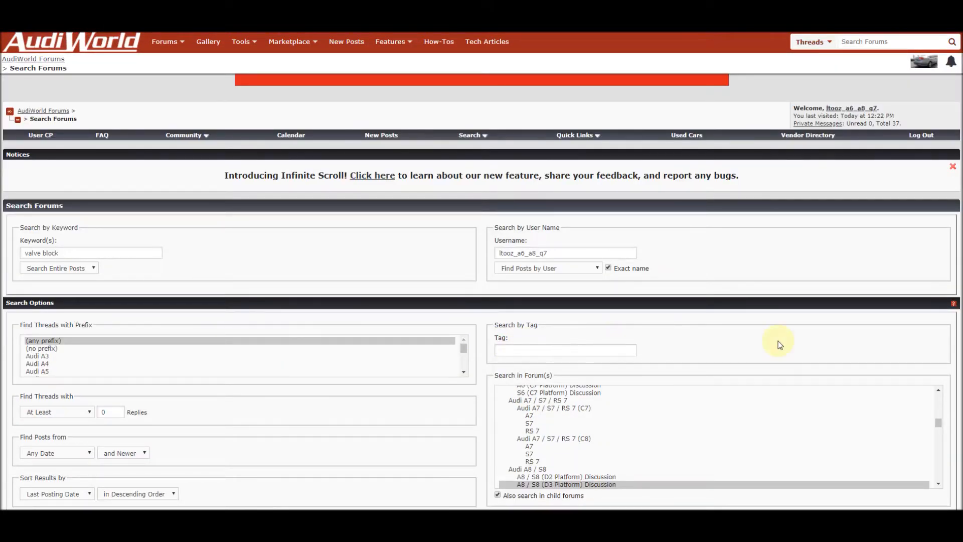
pyautogui.scroll(-3)
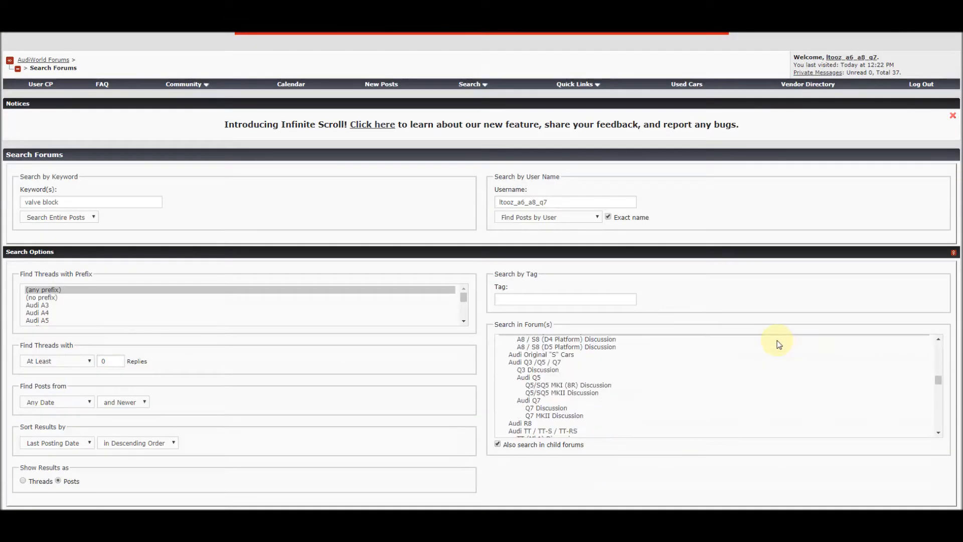
pyautogui.scroll(-3)
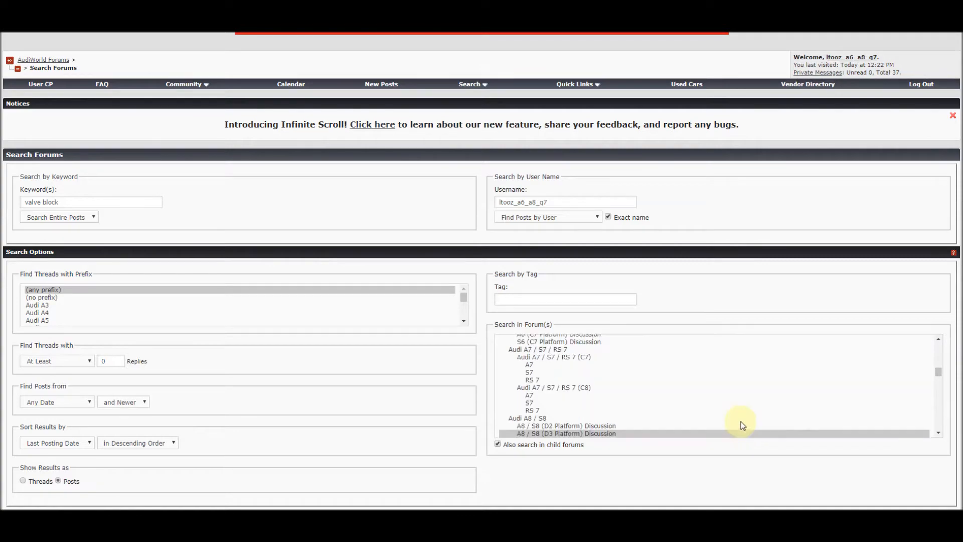
pyautogui.scroll(3)
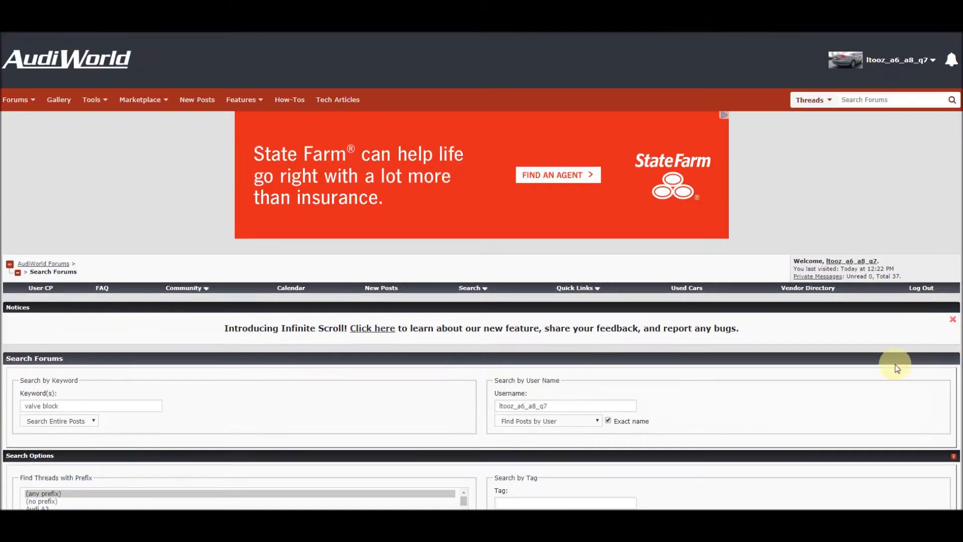
pyautogui.scroll(-3)
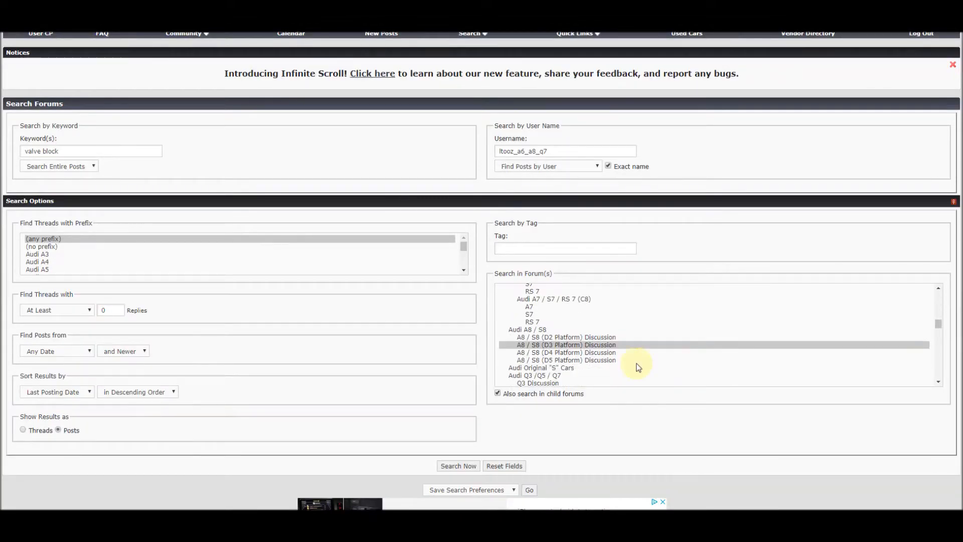
pyautogui.moveTo(525, 348)
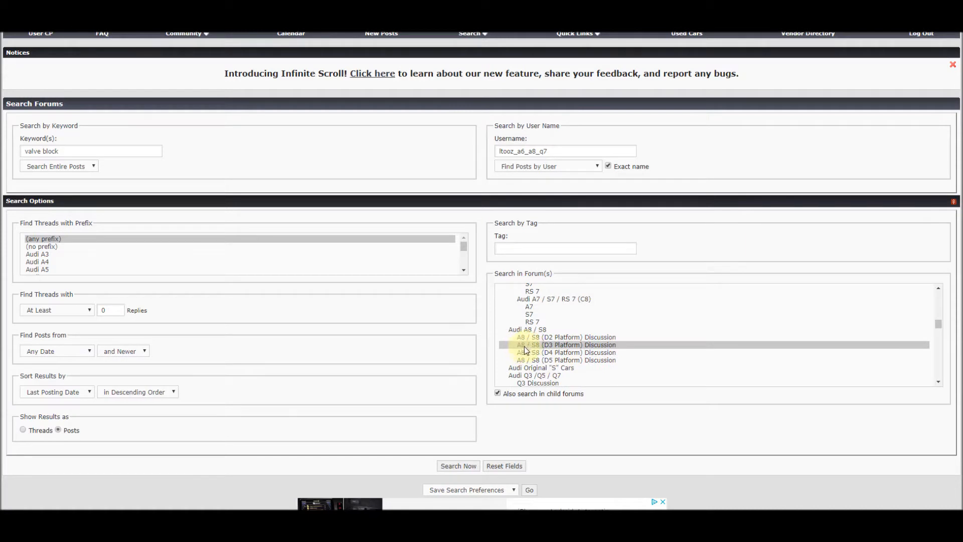
pyautogui.moveTo(560, 399)
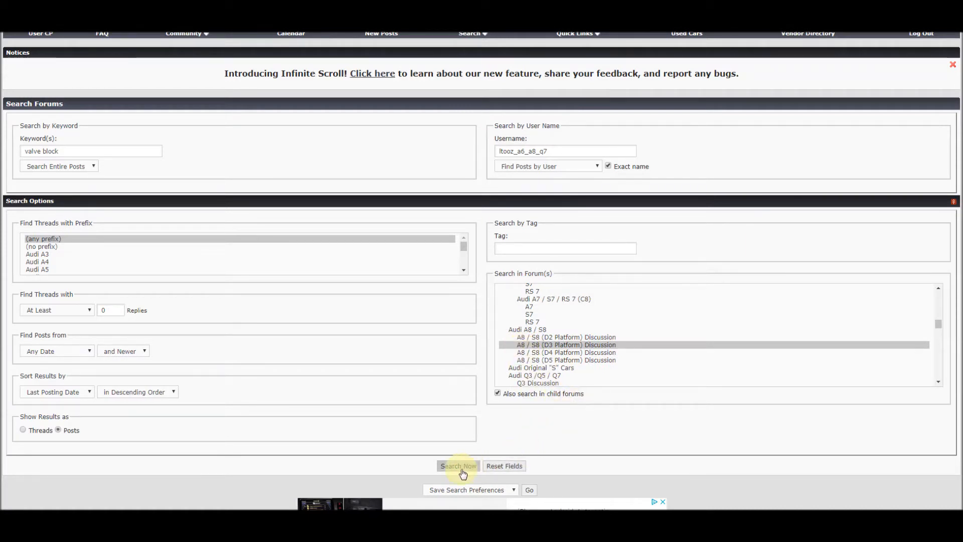
pyautogui.click(457, 465)
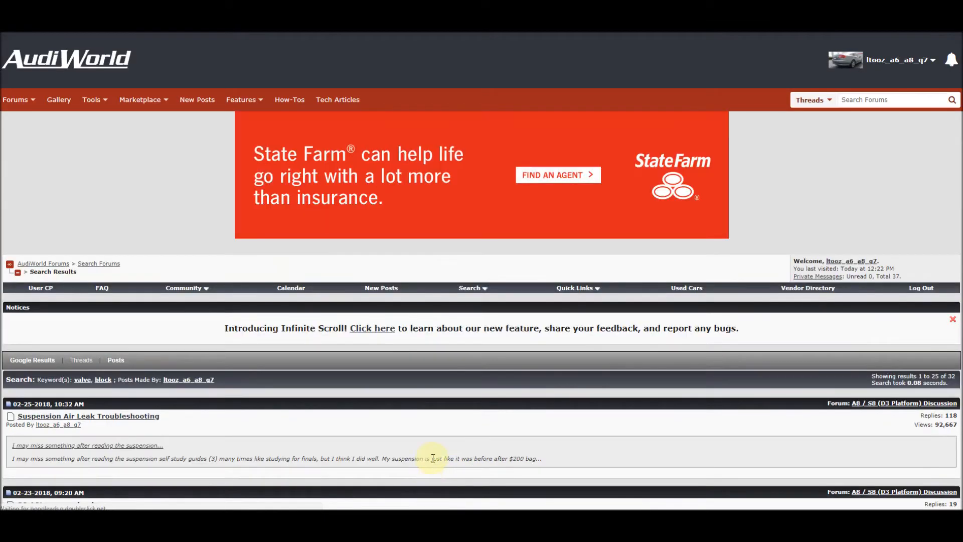
pyautogui.scroll(-3)
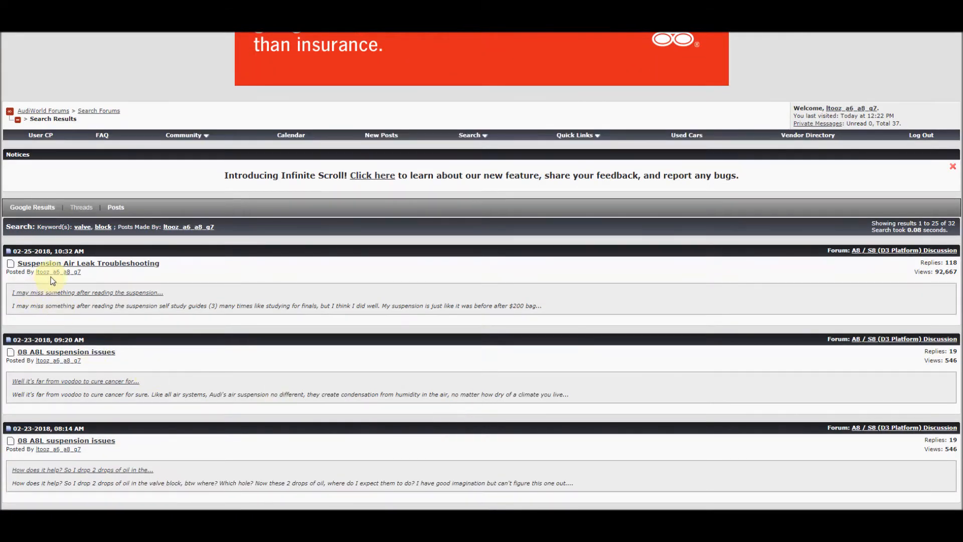
pyautogui.moveTo(113, 332)
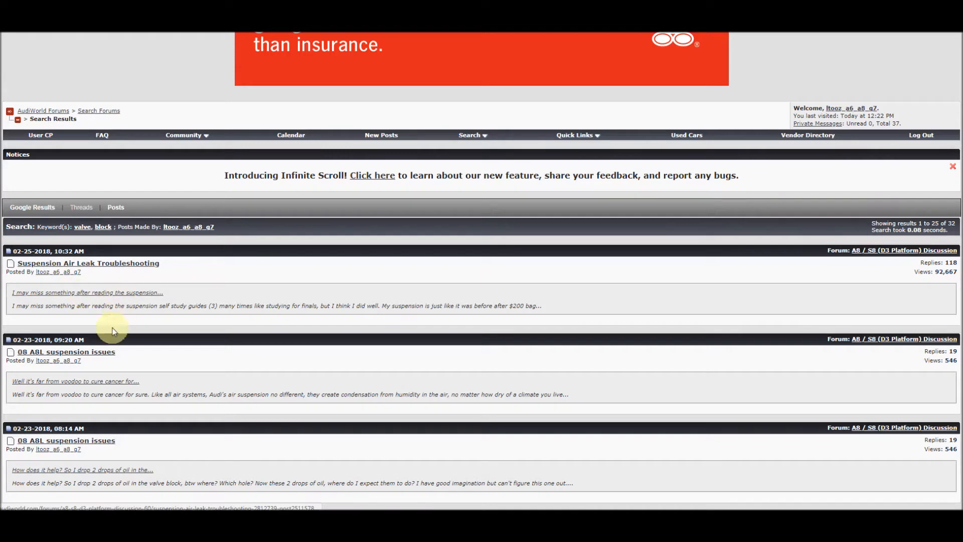
pyautogui.scroll(-3)
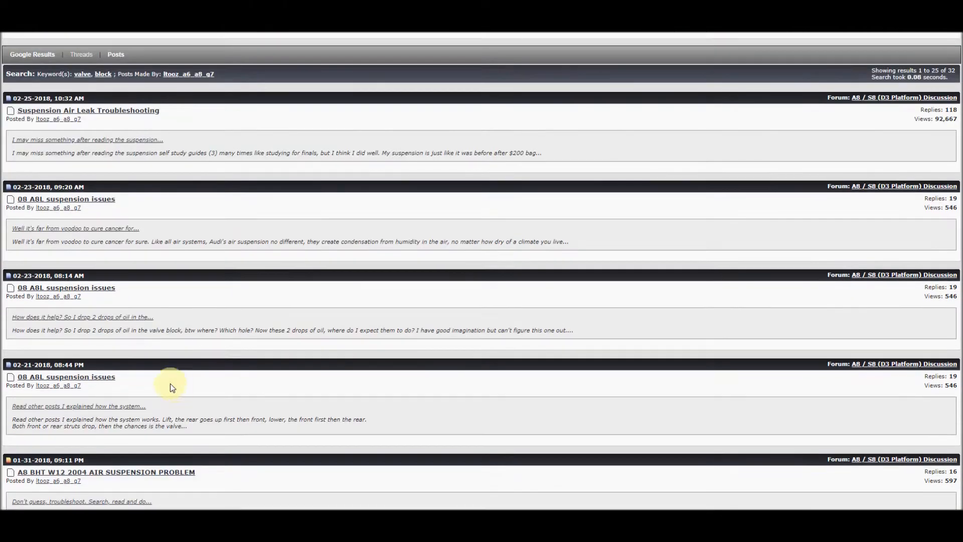
pyautogui.moveTo(83, 316)
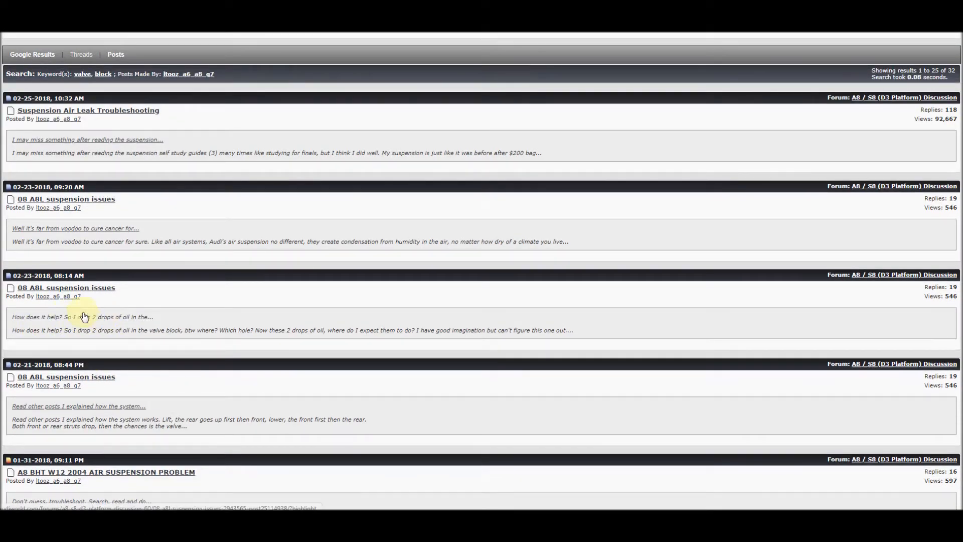
pyautogui.moveTo(305, 372)
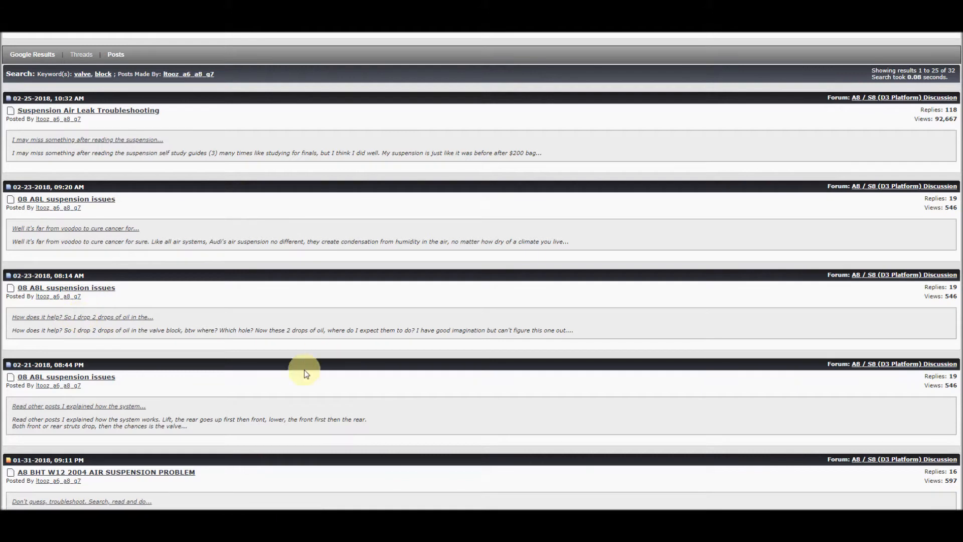
pyautogui.moveTo(133, 384)
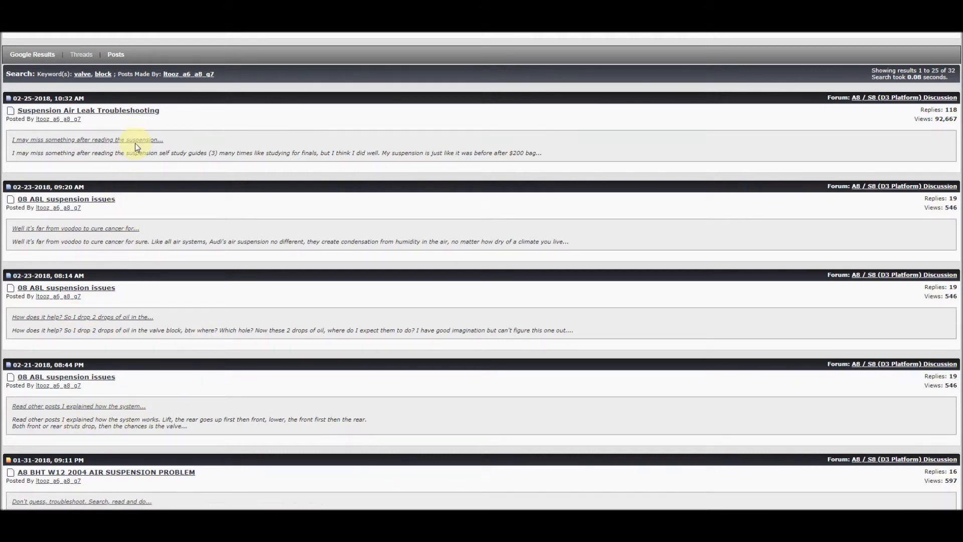
pyautogui.click(88, 109)
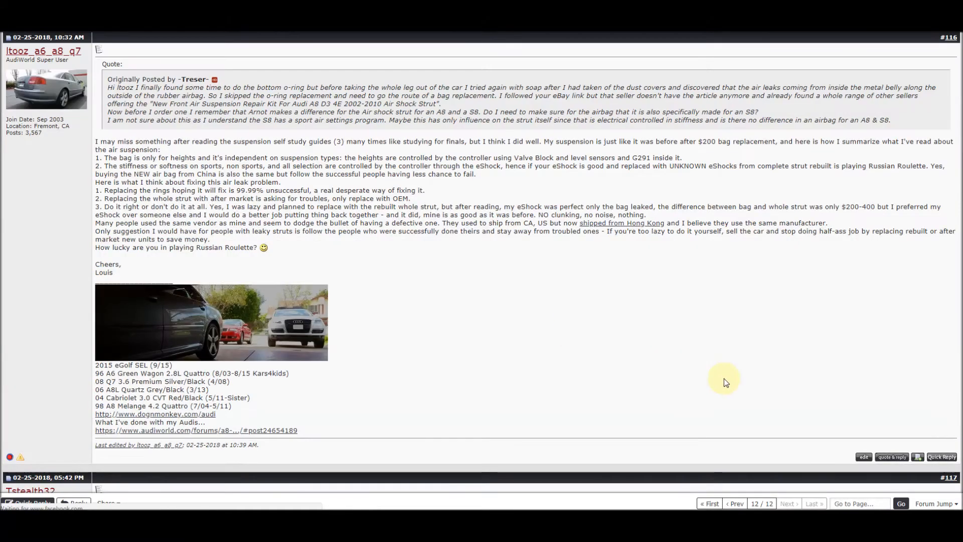
pyautogui.scroll(3)
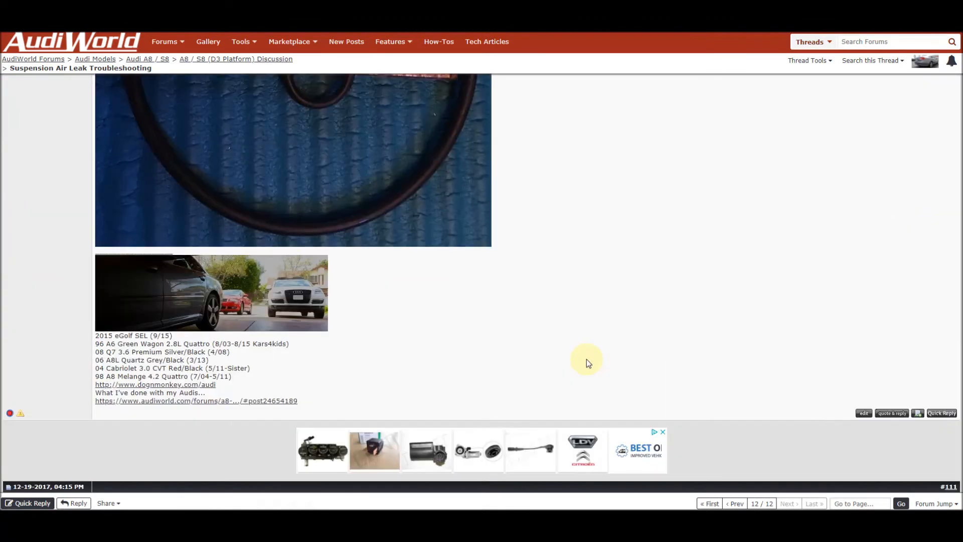
pyautogui.click(734, 503)
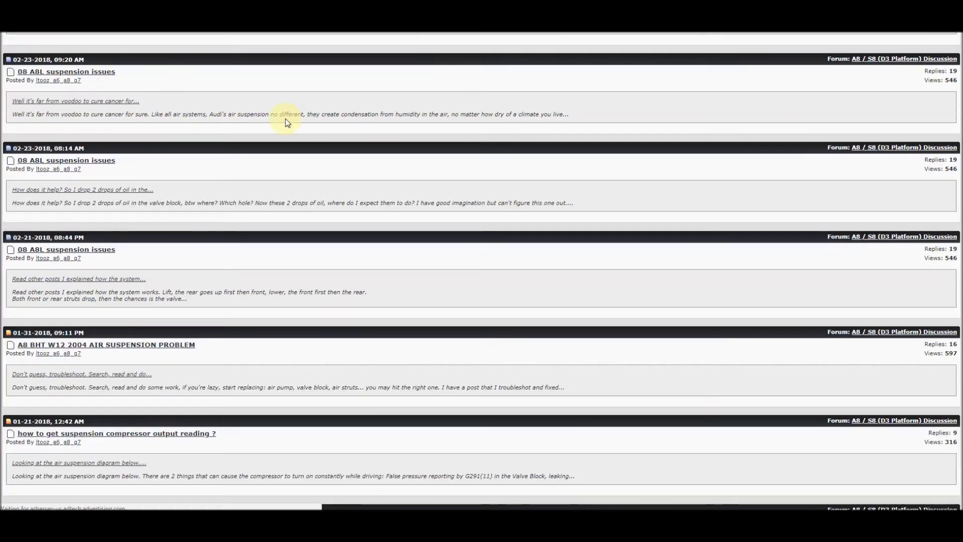
pyautogui.scroll(3)
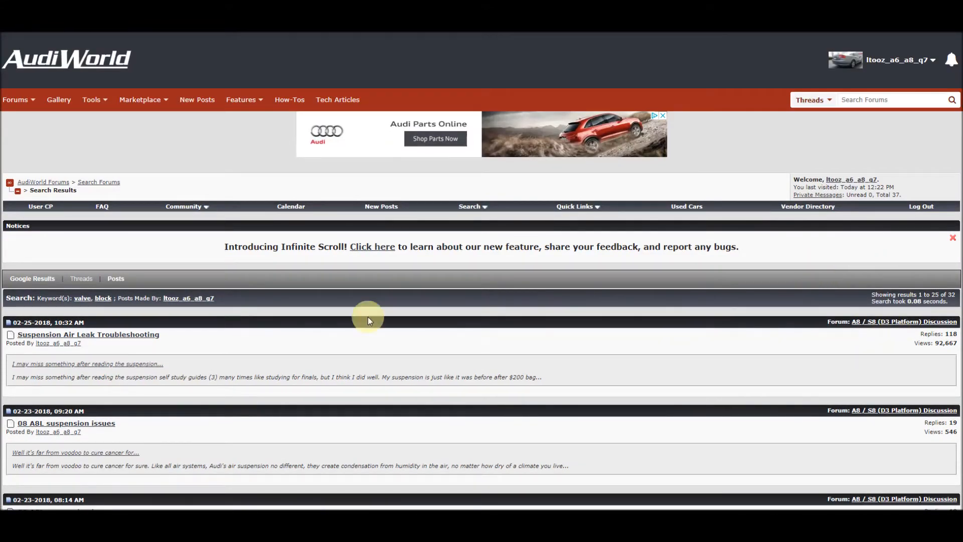
pyautogui.moveTo(59, 225)
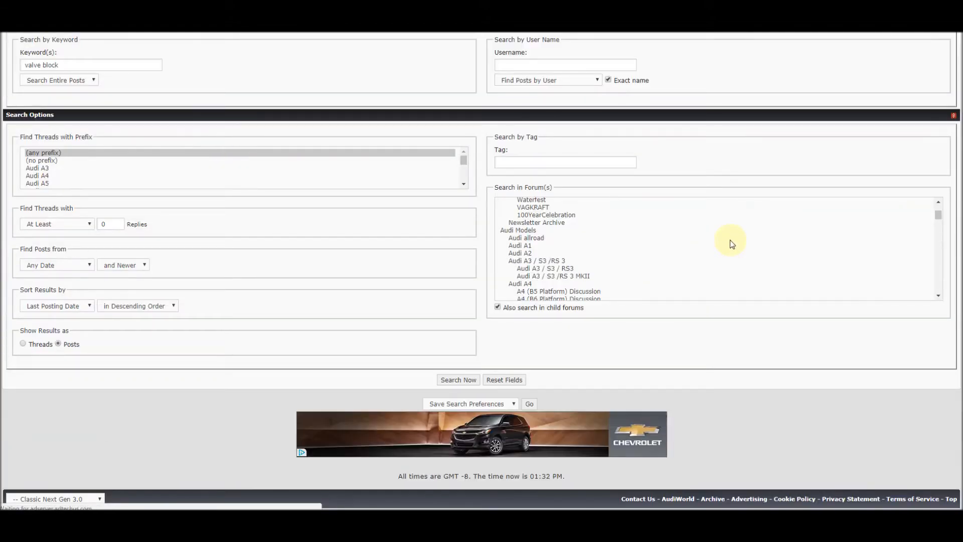
# Step: Rerun the valve block posts search with Username empty, returning 495 posts
pyautogui.scroll(3)
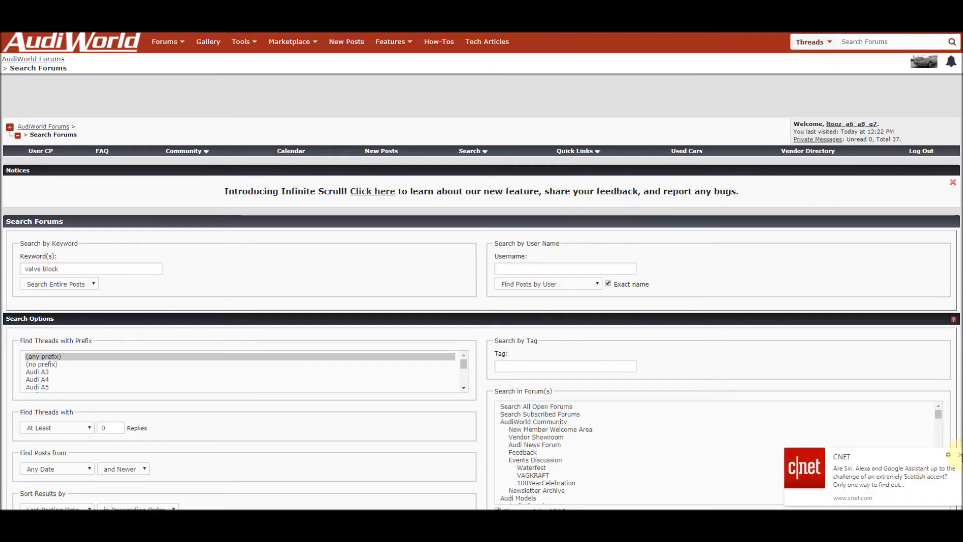
pyautogui.scroll(-3)
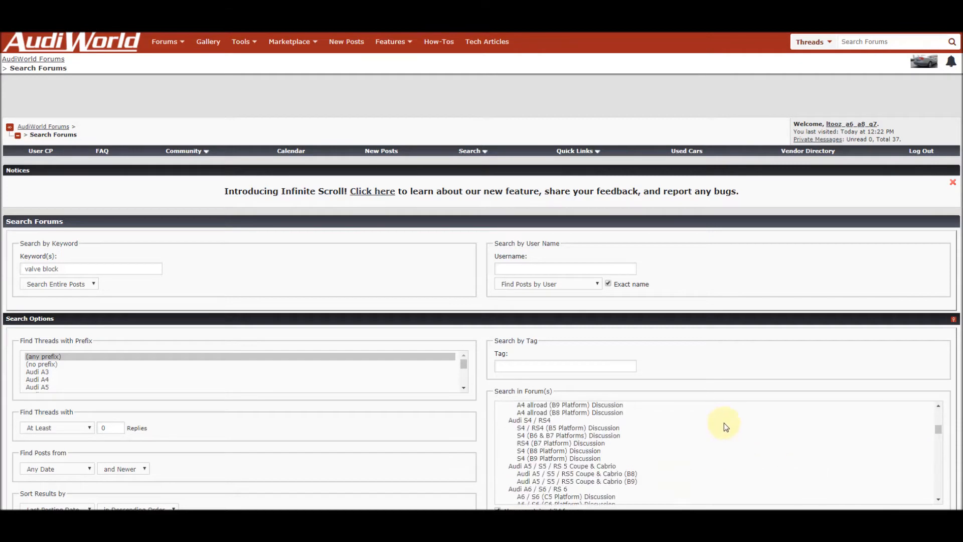
pyautogui.scroll(-3)
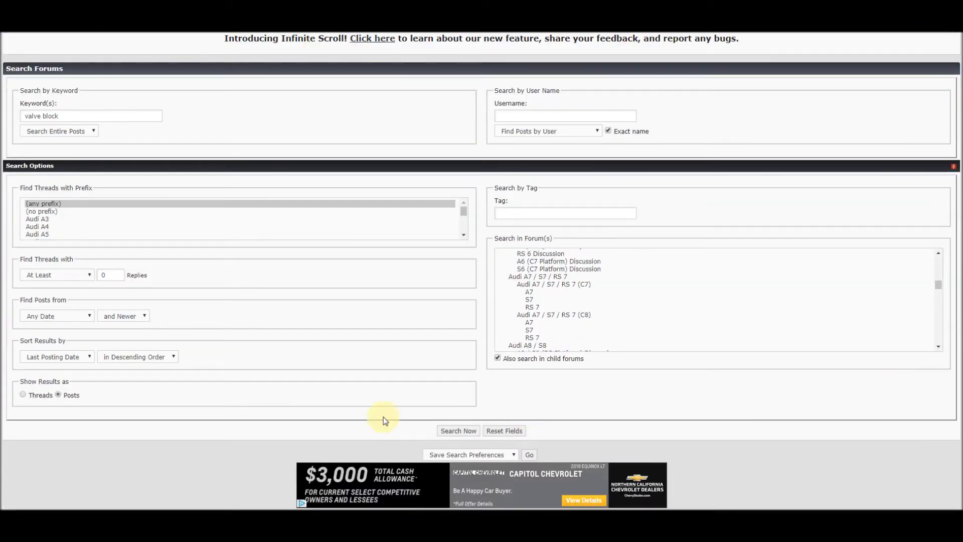
pyautogui.moveTo(95, 396)
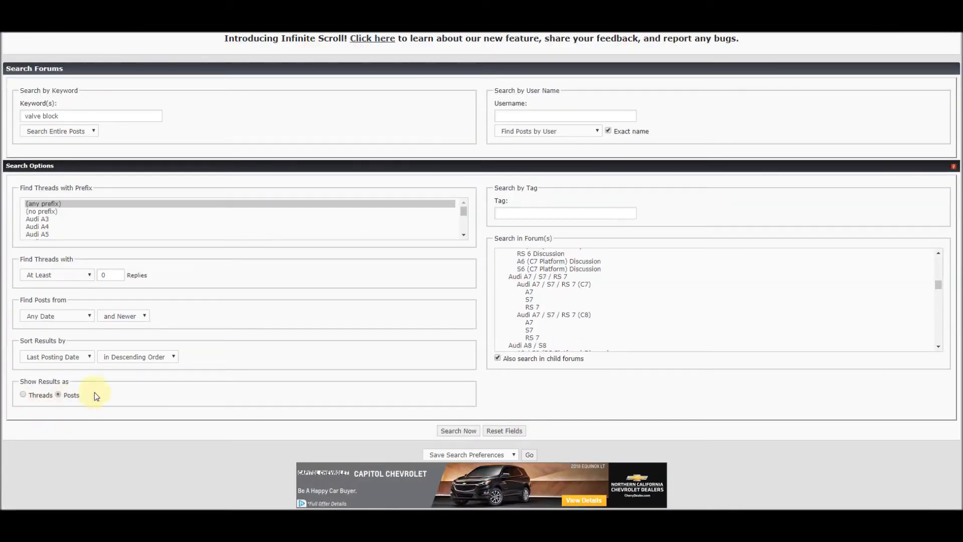
pyautogui.click(458, 430)
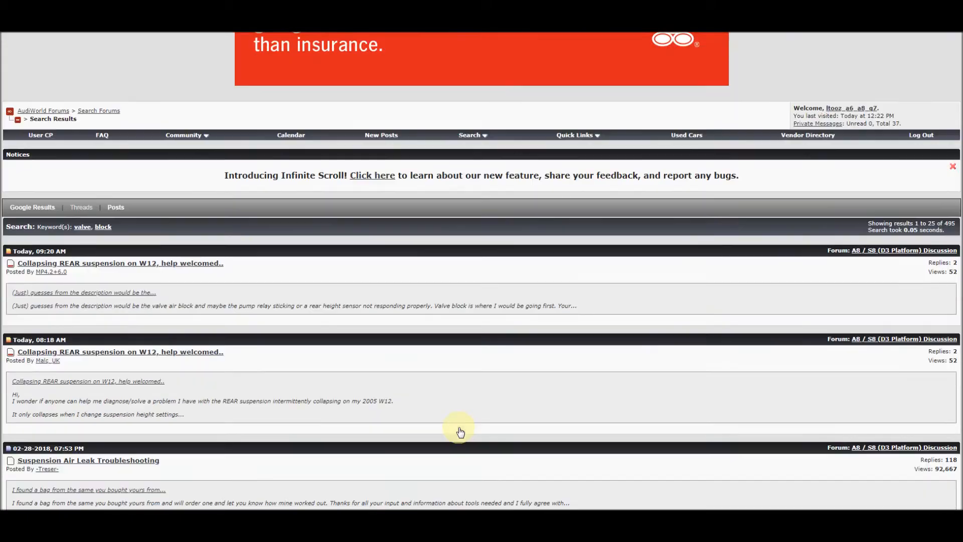
pyautogui.moveTo(92, 300)
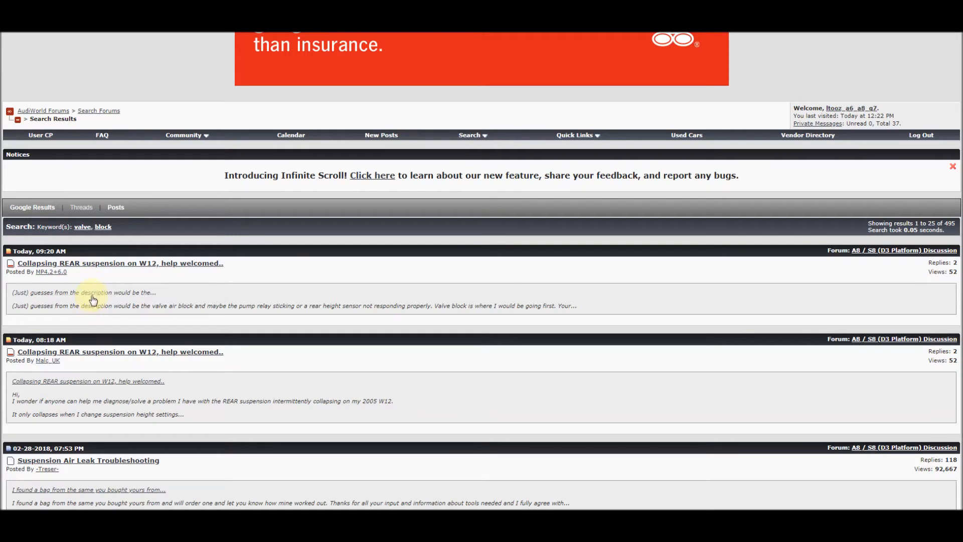
pyautogui.moveTo(93, 298)
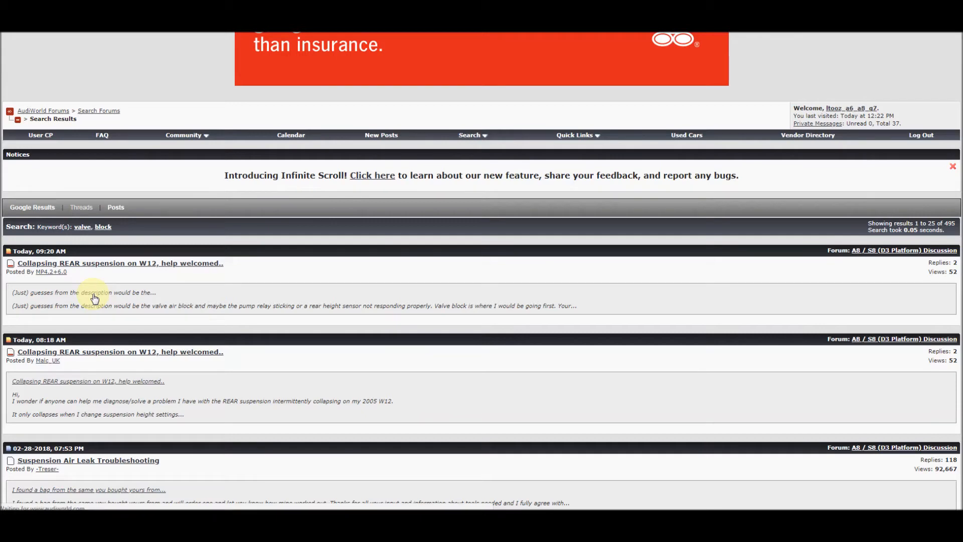
pyautogui.moveTo(101, 298)
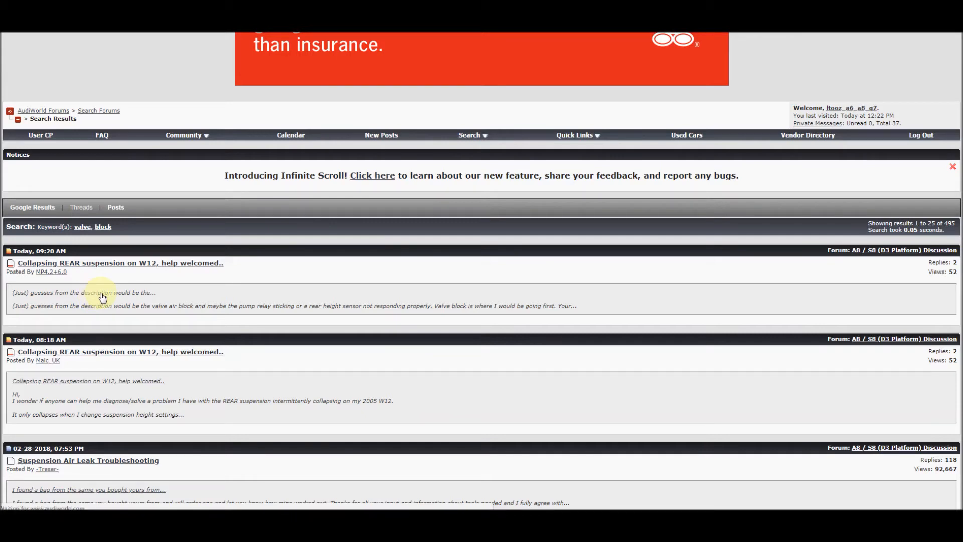
# Step: Open the W12 rear suspension thread from the all-members valve block results
pyautogui.click(120, 351)
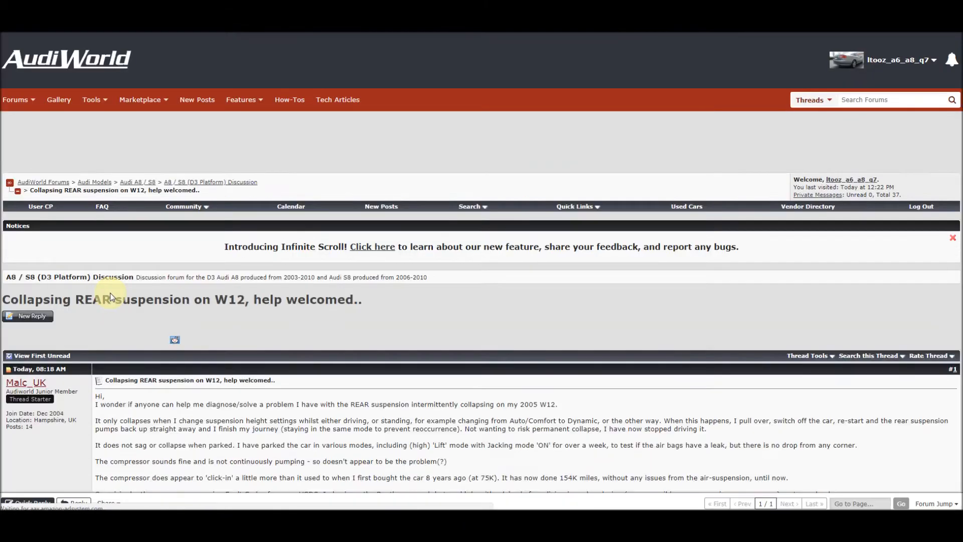
# Step: Read the W12 thread's post and replies, then return to the A8 / S8 (D3 Platform) forum
pyautogui.scroll(-3)
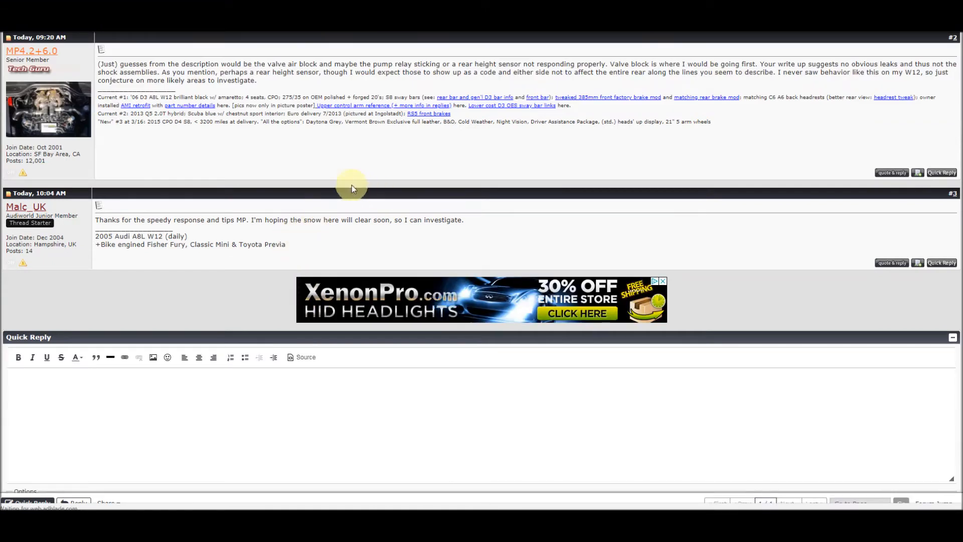
pyautogui.moveTo(709, 64)
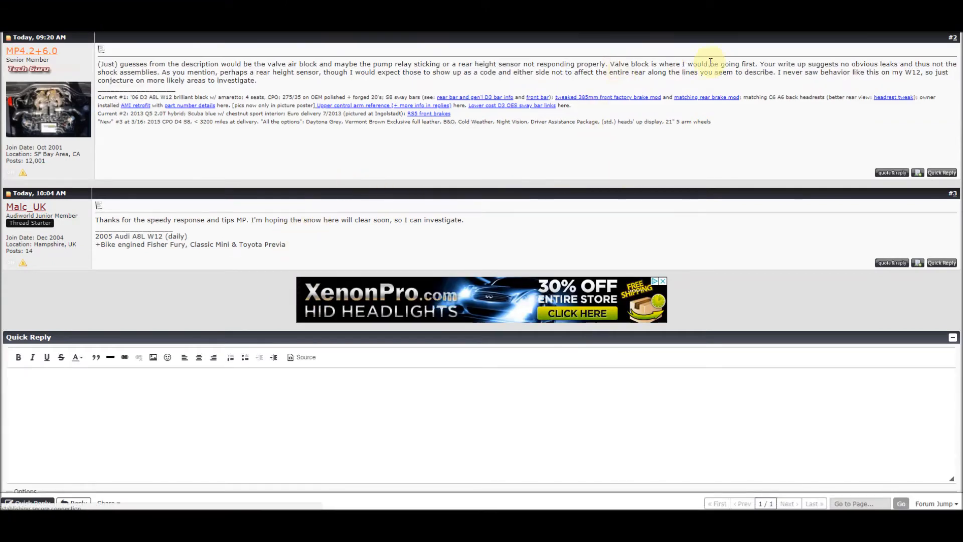
pyautogui.scroll(3)
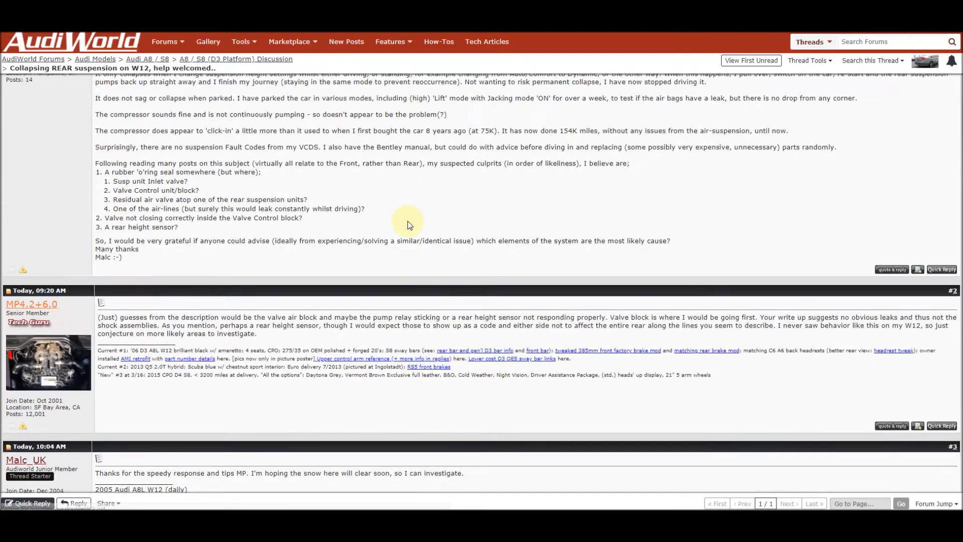
pyautogui.scroll(3)
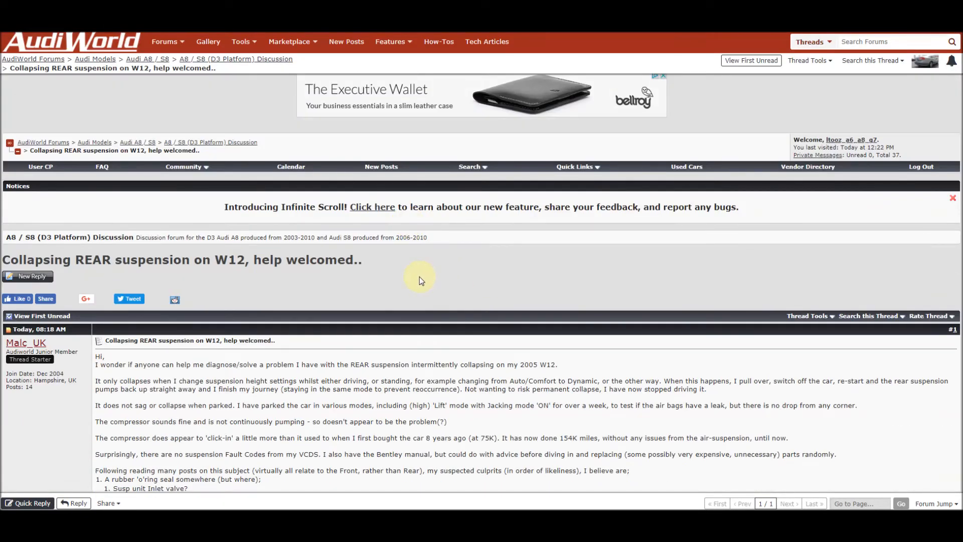
pyautogui.click(235, 141)
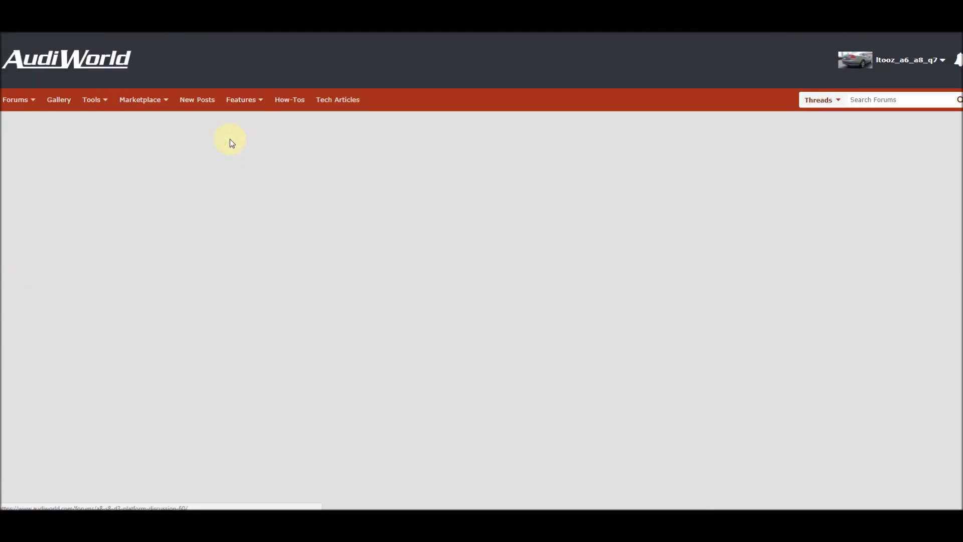
# Step: Open Advanced Search again from the forum's Search this Forum dropdown
pyautogui.click(231, 139)
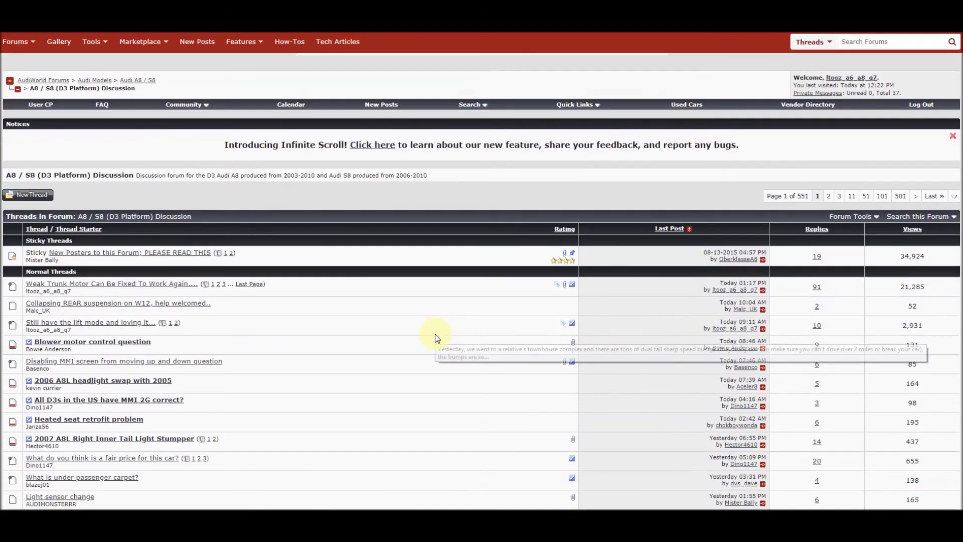
pyautogui.scroll(-3)
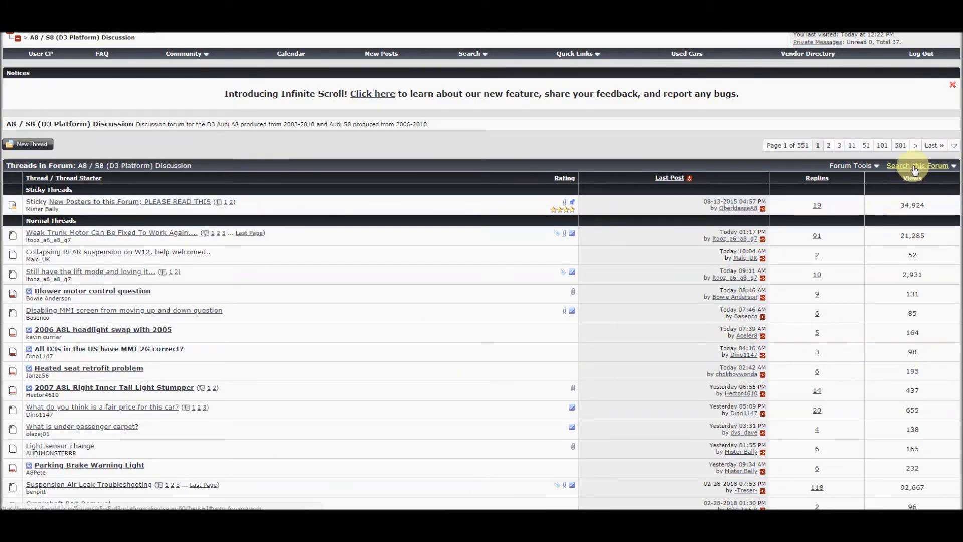
pyautogui.click(917, 165)
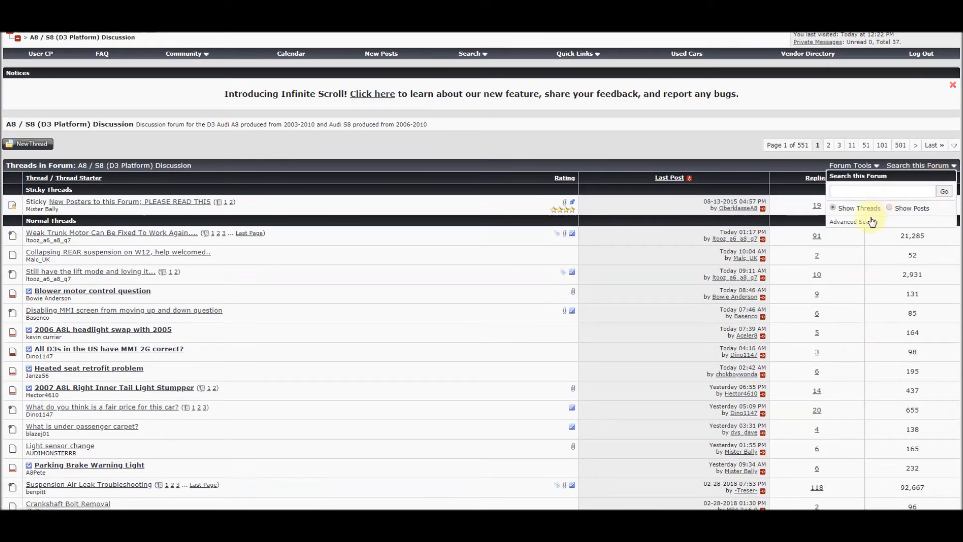
pyautogui.click(853, 221)
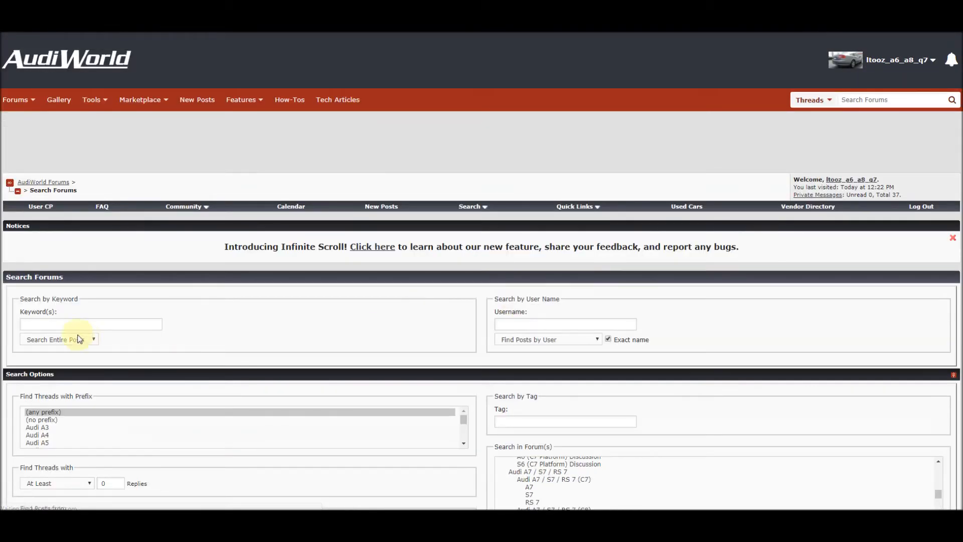
# Step: Search for 'air compressor relay', listing 150 matching threads
pyautogui.click(90, 323)
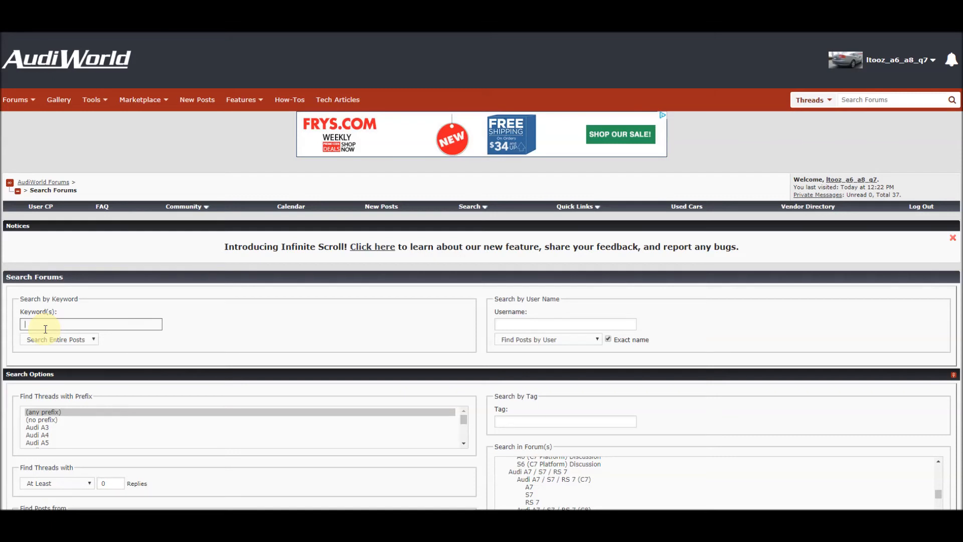
pyautogui.write('air')
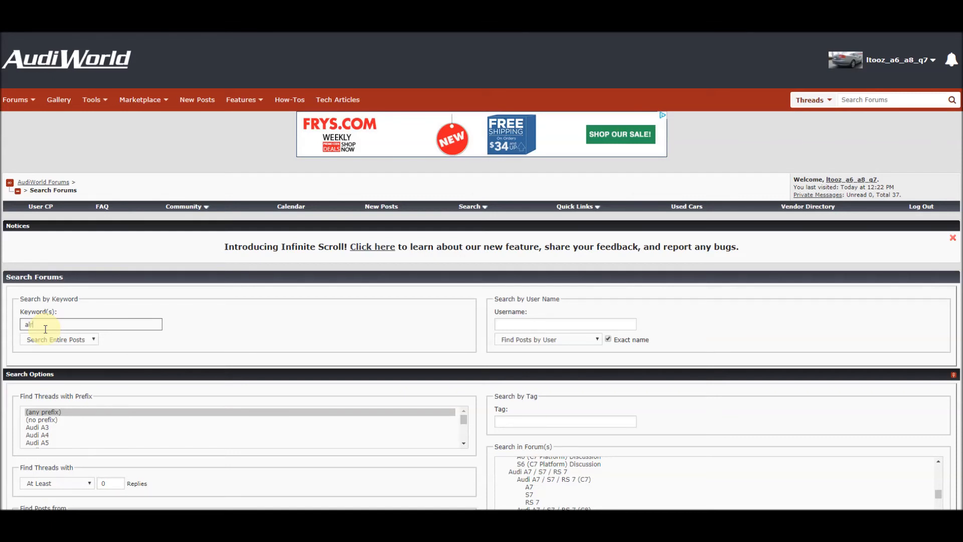
pyautogui.write('s')
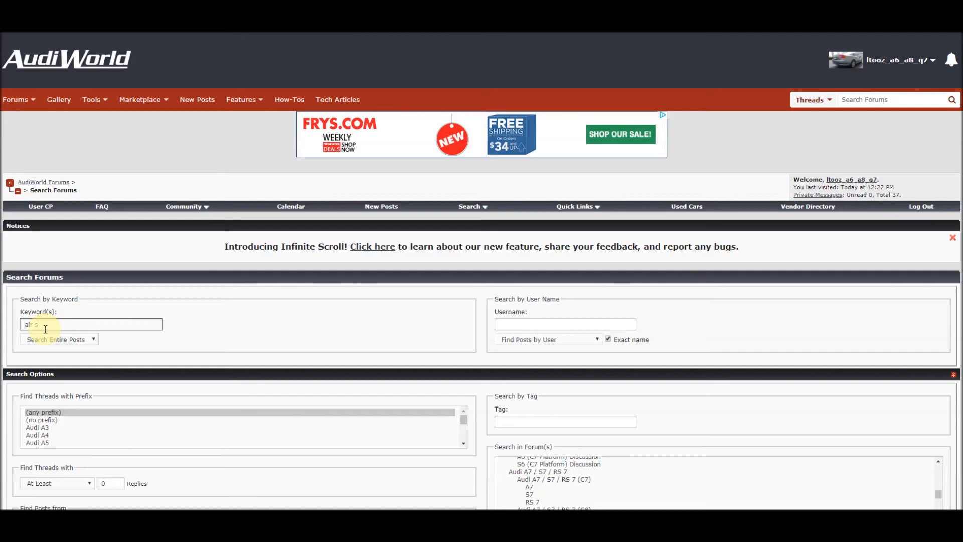
pyautogui.write('con')
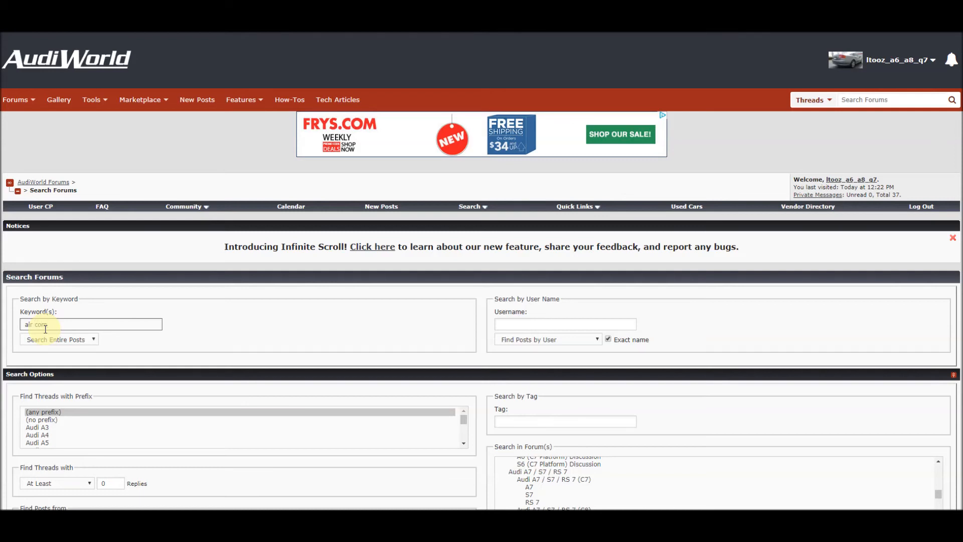
pyautogui.write('pressor')
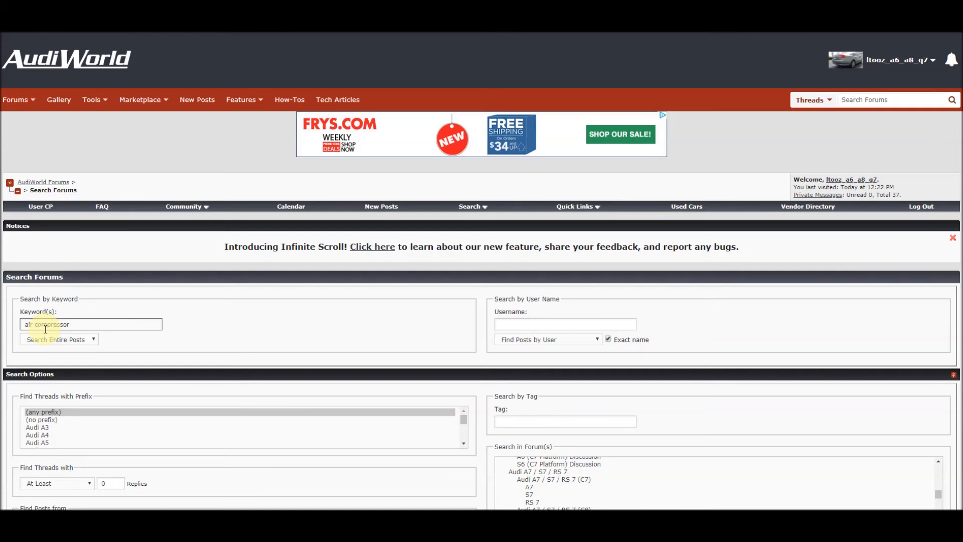
pyautogui.write('relay')
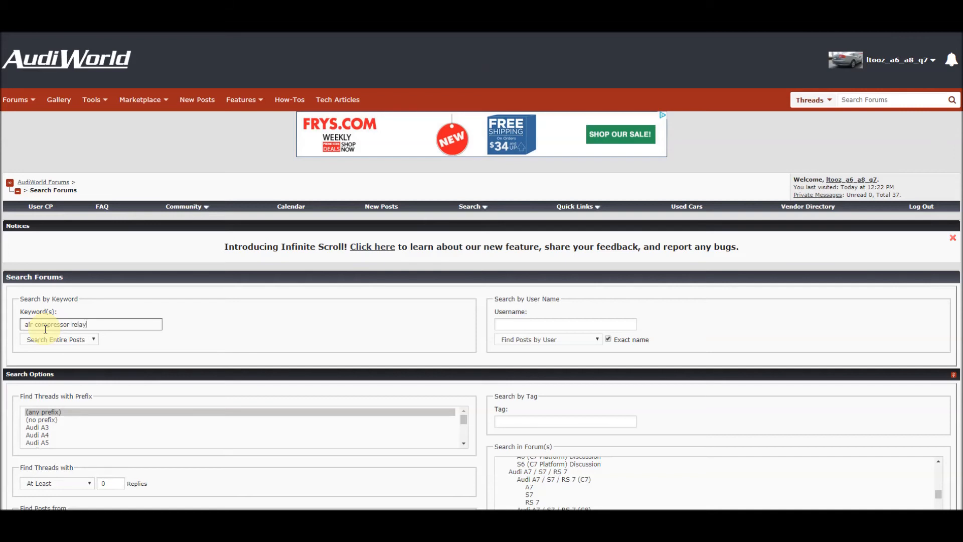
pyautogui.scroll(-3)
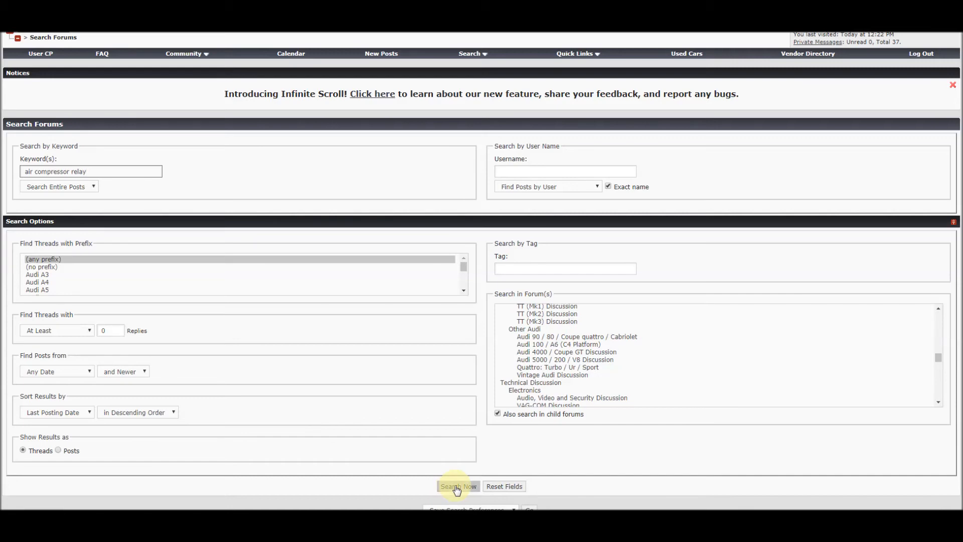
pyautogui.click(457, 486)
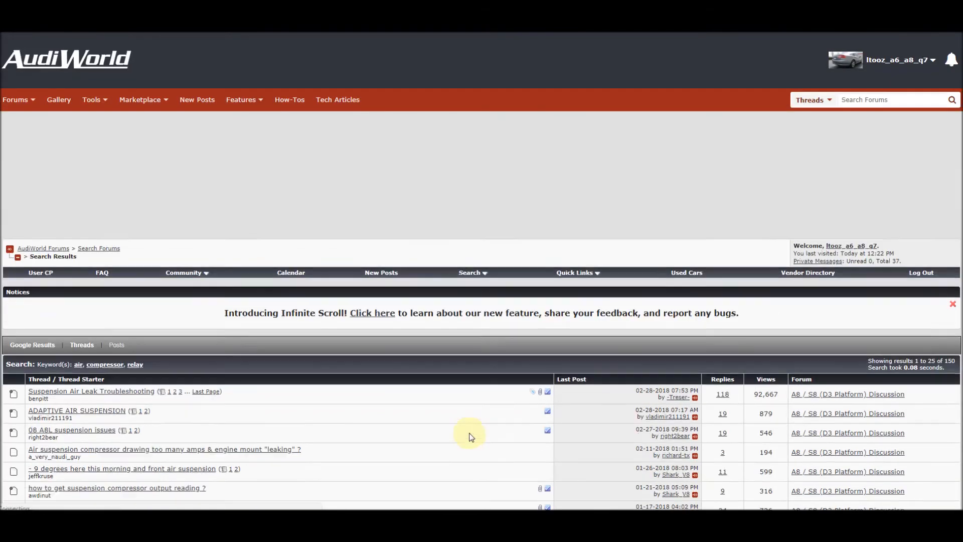
# Step: Rerun the air compressor relay search with results as Posts, returning 430 posts
pyautogui.scroll(-3)
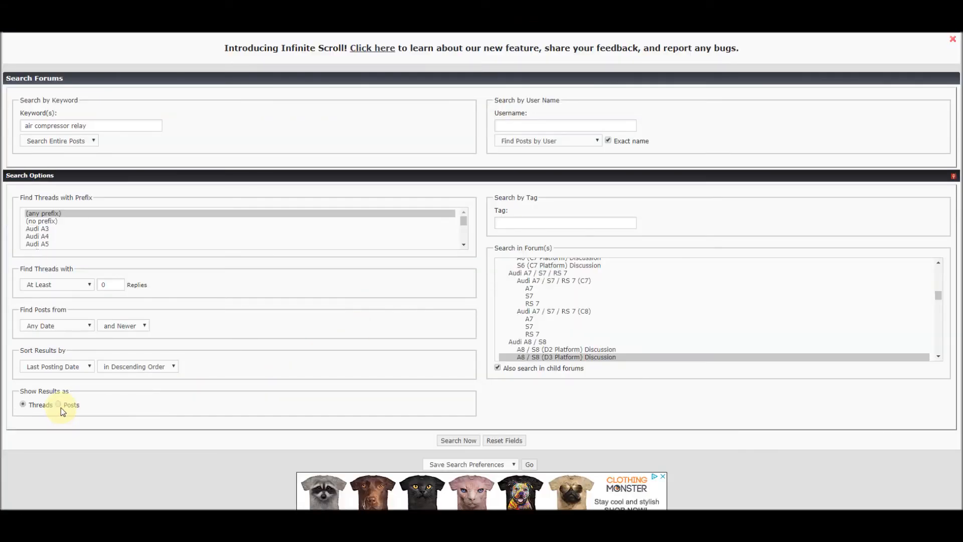
pyautogui.click(58, 404)
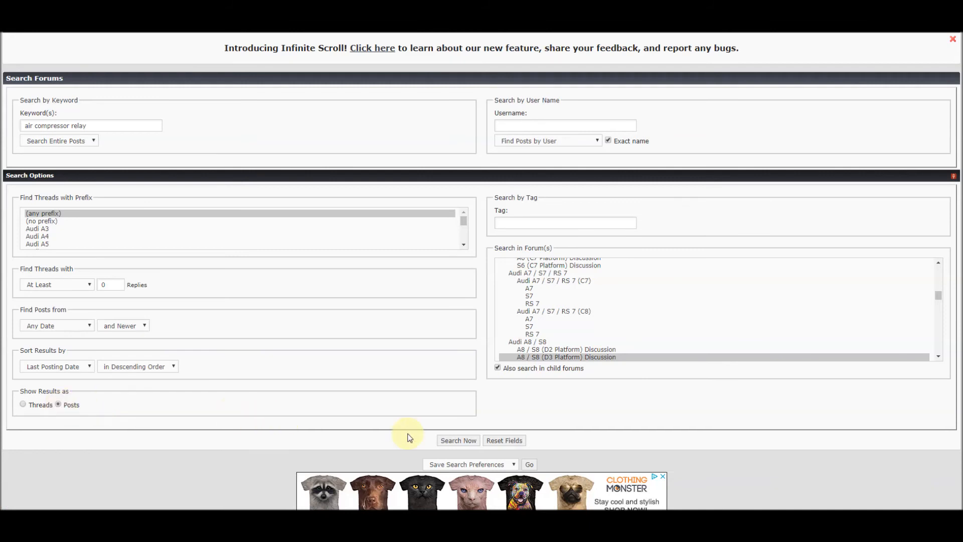
pyautogui.click(457, 440)
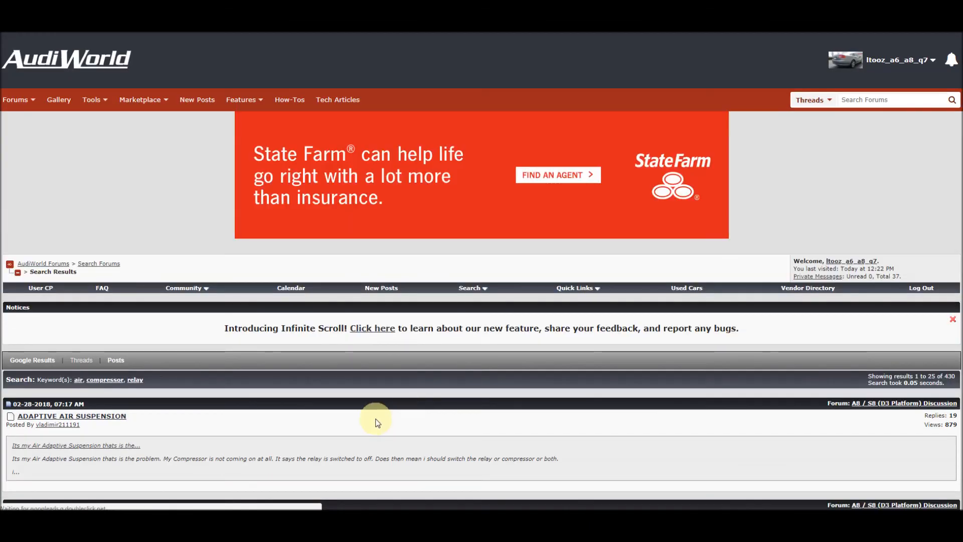
# Step: Scroll the air compressor relay results and open the ADAPTIVE AIR SUSPENSION post
pyautogui.scroll(-3)
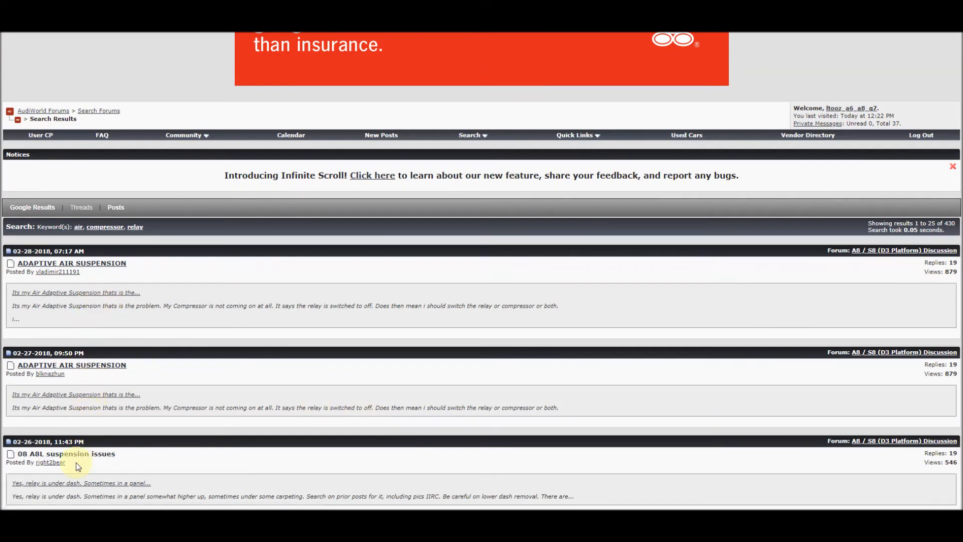
pyautogui.moveTo(111, 296)
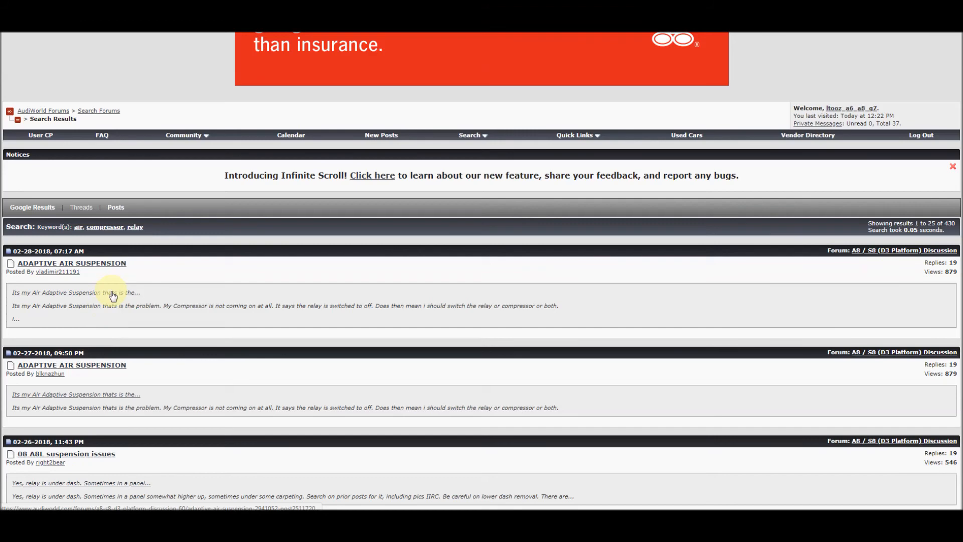
pyautogui.click(72, 263)
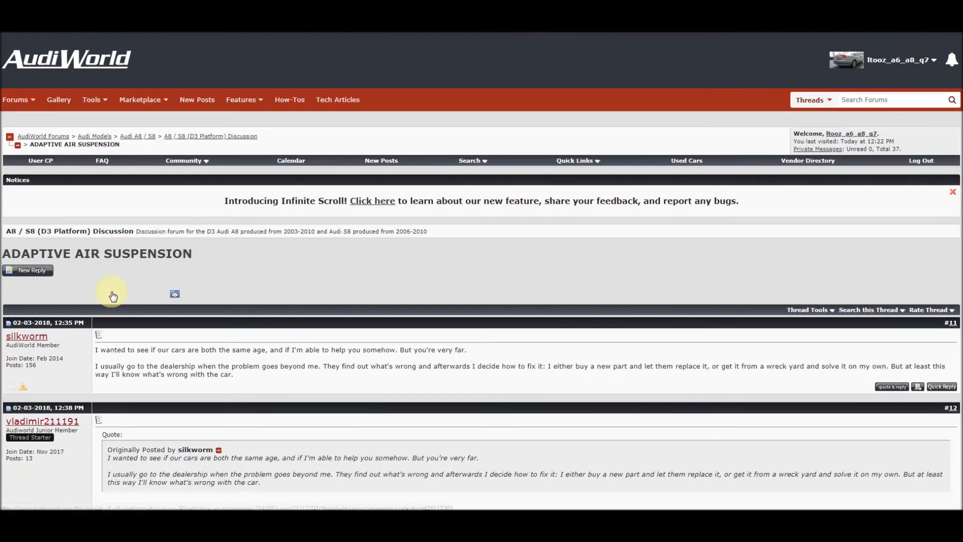
# Step: Scroll through the ADAPTIVE AIR SUSPENSION replies to the valve block failure explanation and photos
pyautogui.scroll(-3)
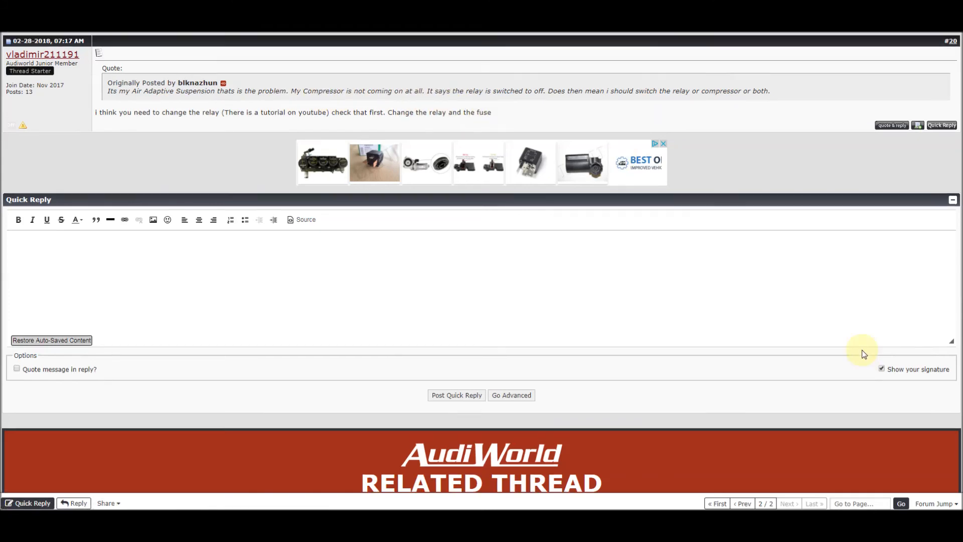
pyautogui.scroll(3)
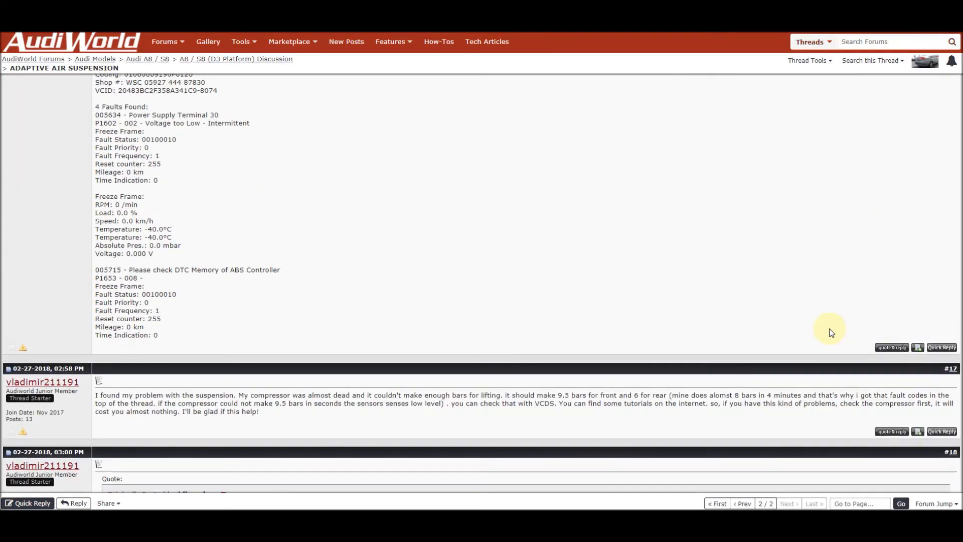
pyautogui.scroll(3)
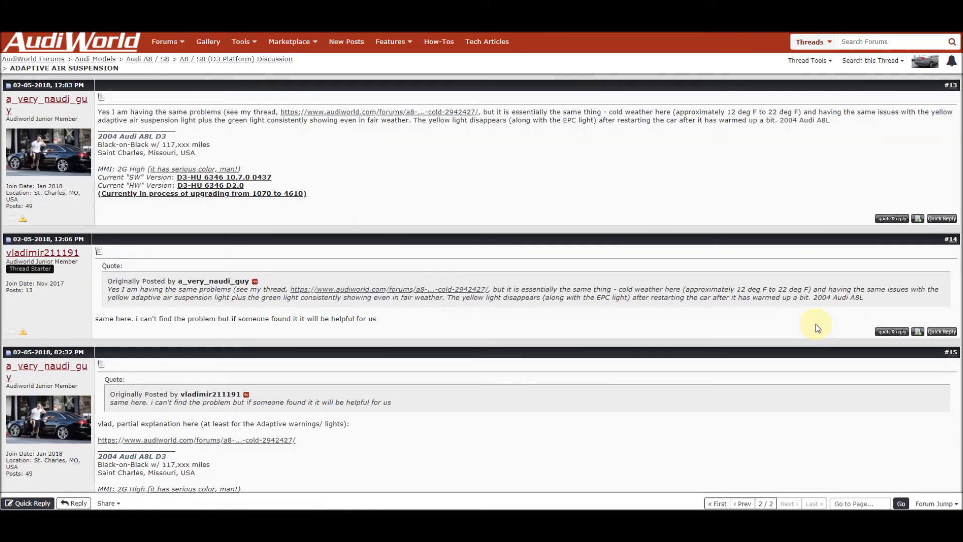
pyautogui.scroll(-3)
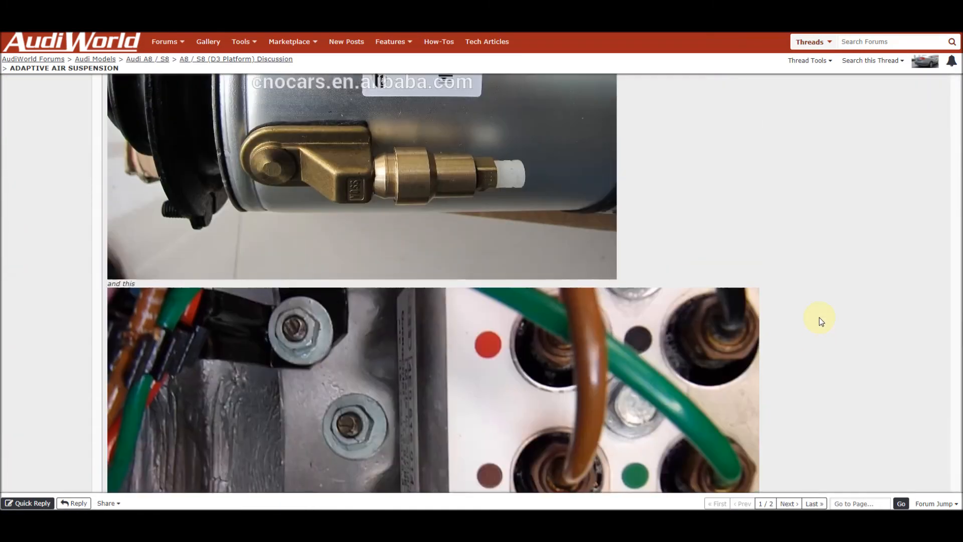
pyautogui.scroll(-3)
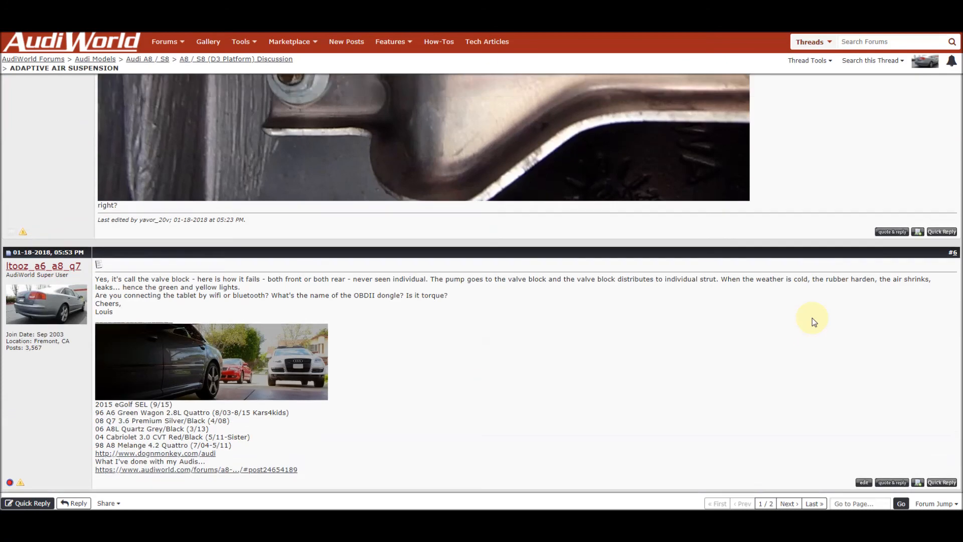
pyautogui.scroll(3)
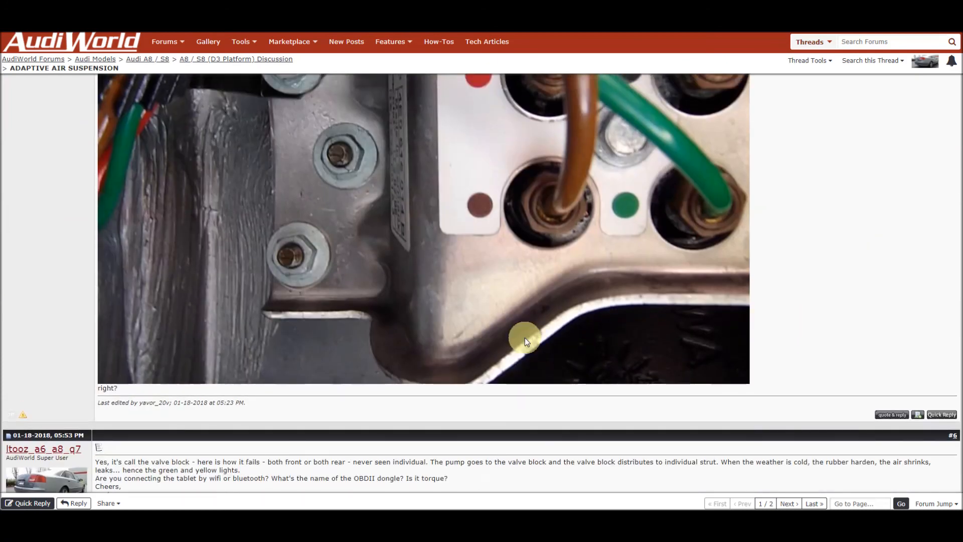